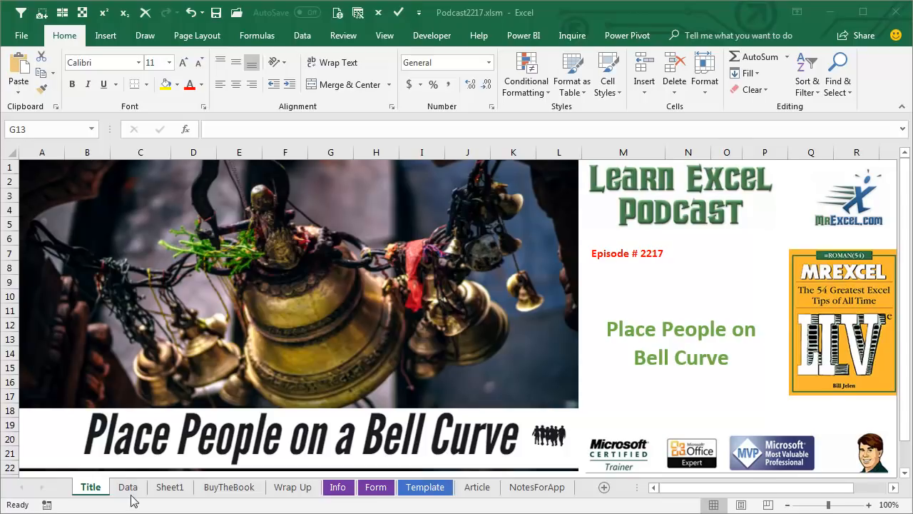
Step: Switch to the Data sheet of sales reps' scores
{"action": "left_click", "coordinate": [128, 487]}
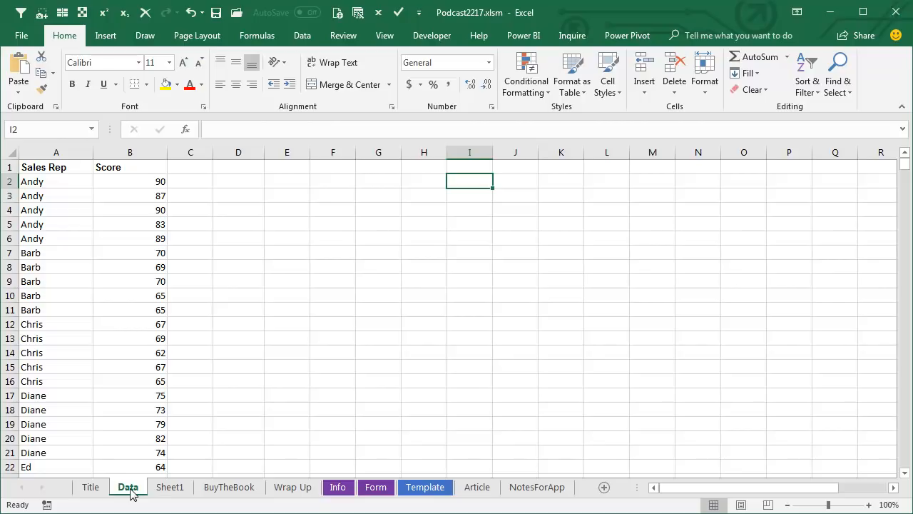
{"action": "mouse_move", "coordinate": [51, 208]}
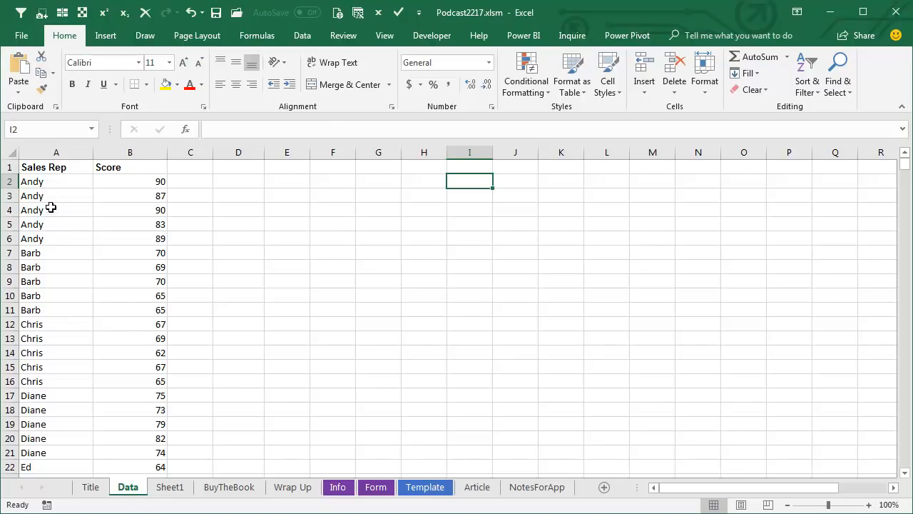
{"action": "mouse_move", "coordinate": [198, 237]}
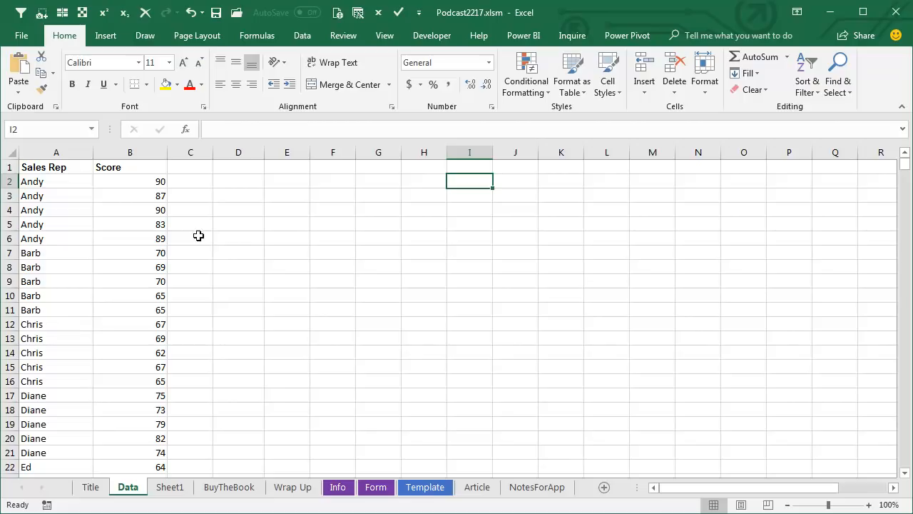
{"action": "left_click", "coordinate": [169, 486]}
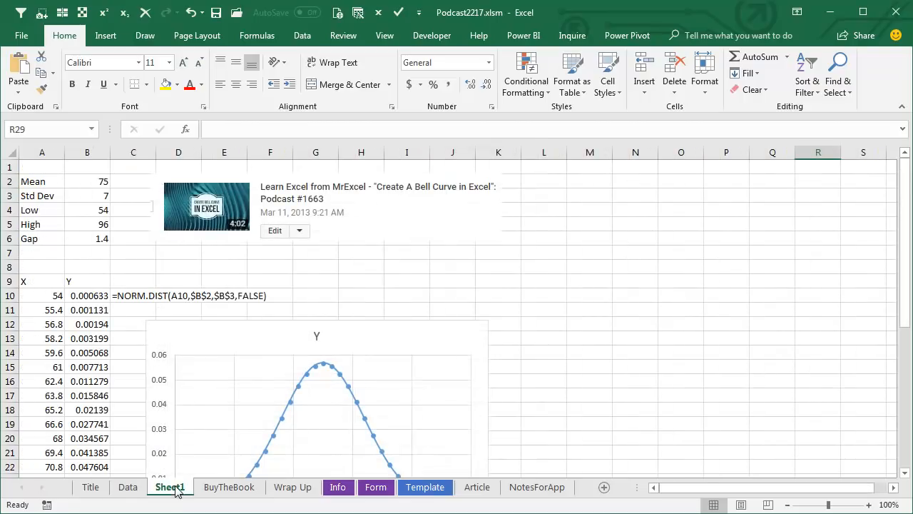
{"action": "mouse_move", "coordinate": [384, 236]}
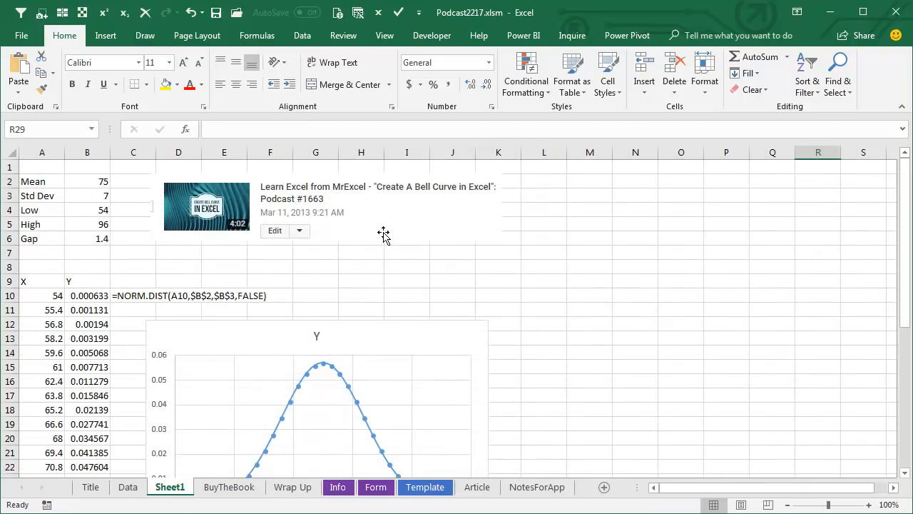
{"action": "mouse_move", "coordinate": [348, 200]}
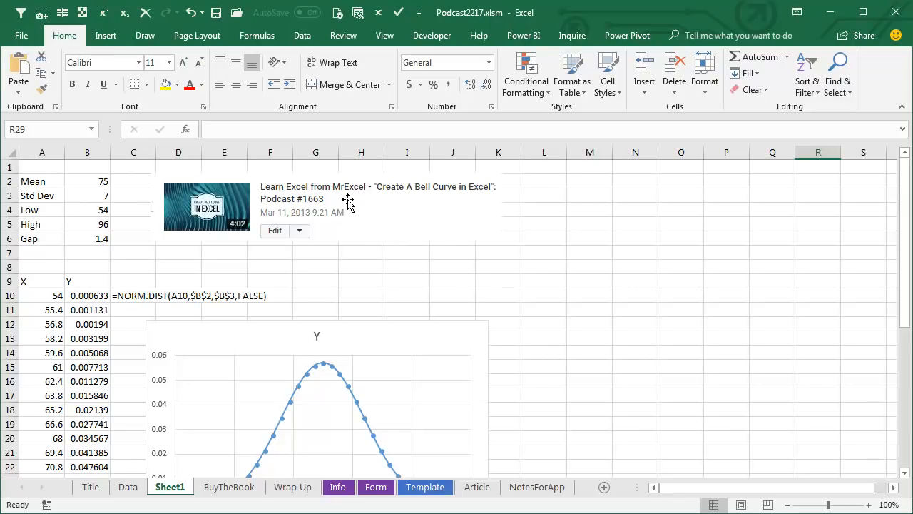
{"action": "mouse_move", "coordinate": [380, 236]}
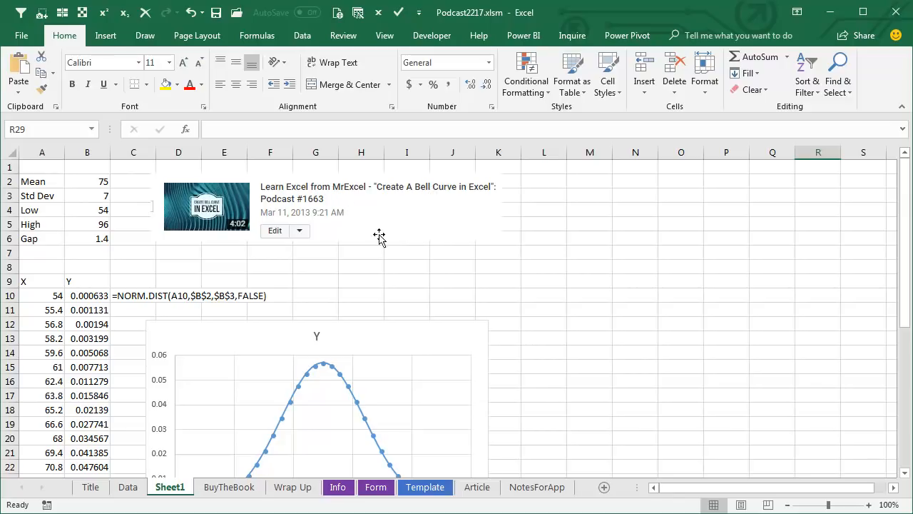
{"action": "mouse_move", "coordinate": [95, 186]}
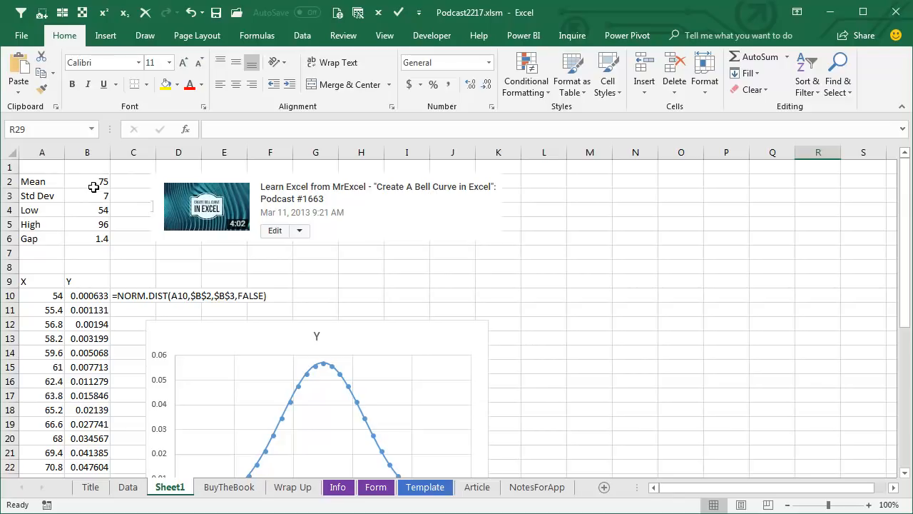
{"action": "mouse_move", "coordinate": [97, 209]}
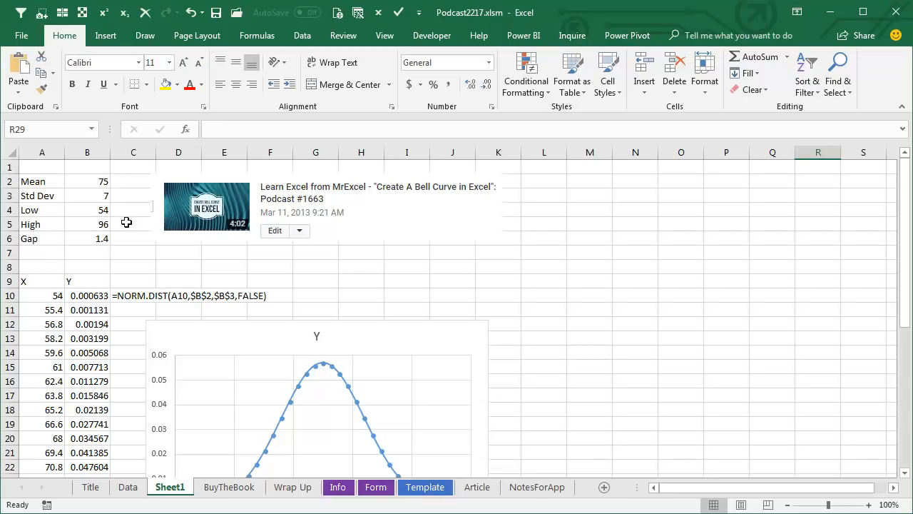
{"action": "mouse_move", "coordinate": [48, 295]}
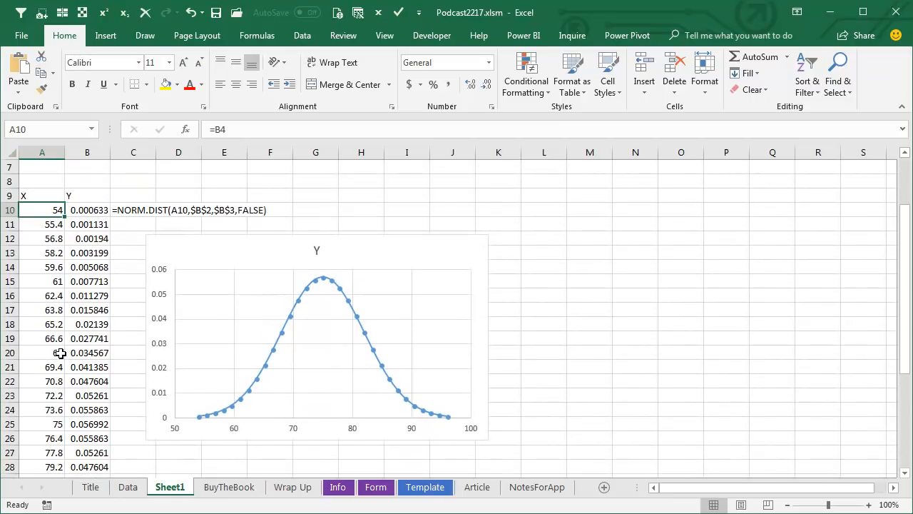
{"action": "mouse_move", "coordinate": [114, 230]}
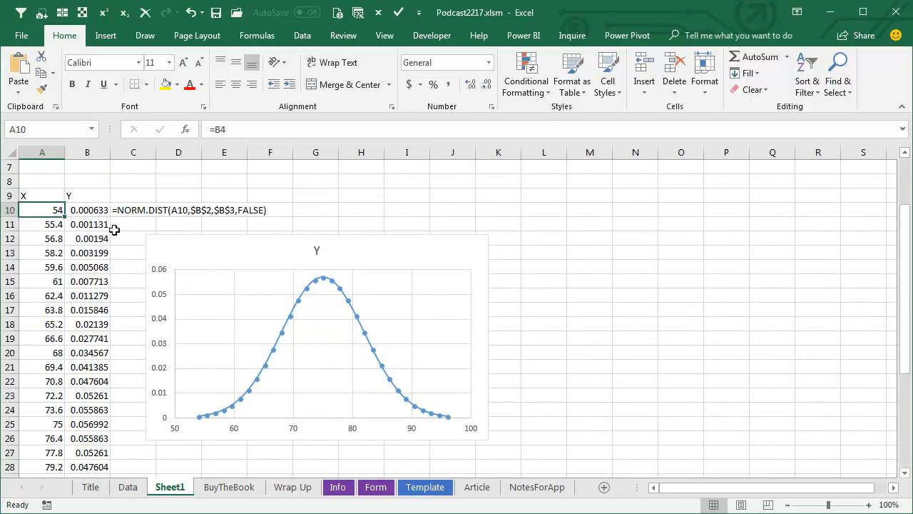
{"action": "left_click", "coordinate": [87, 210]}
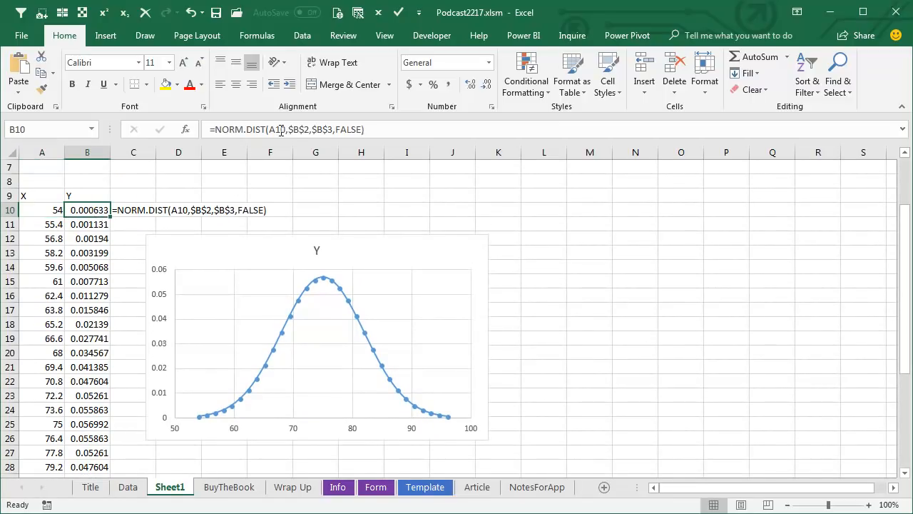
{"action": "mouse_move", "coordinate": [283, 180]}
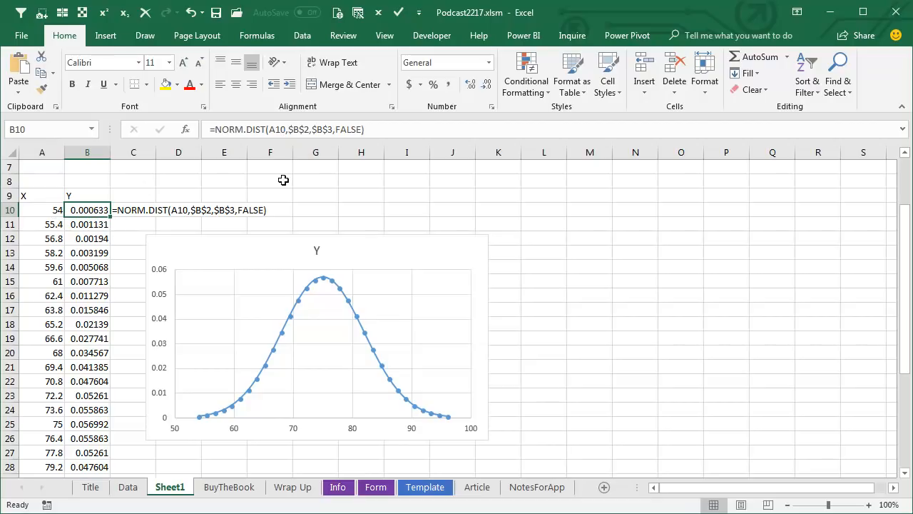
{"action": "mouse_move", "coordinate": [342, 129]}
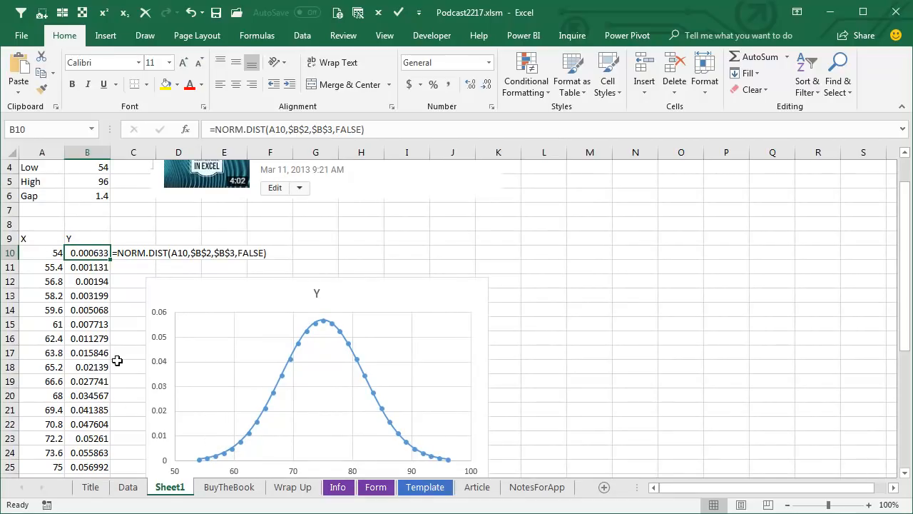
{"action": "scroll", "scroll_direction": "down", "scroll_amount": 3}
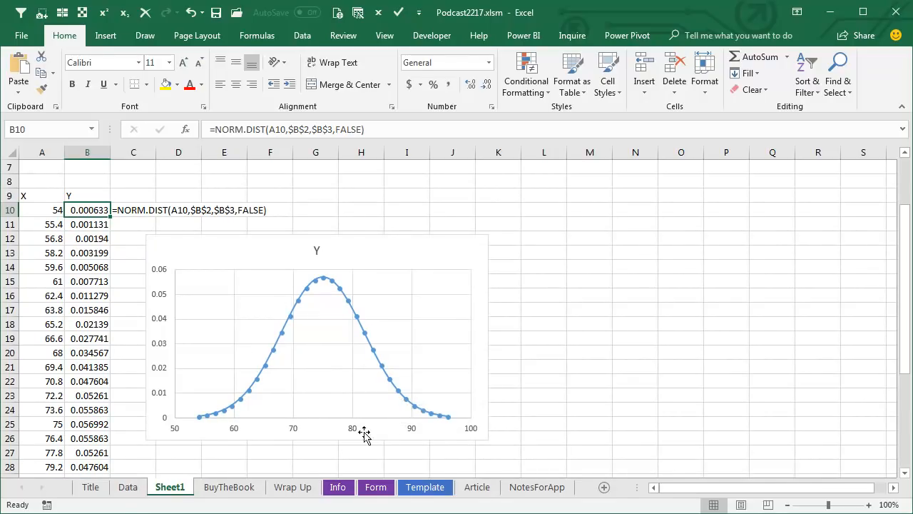
{"action": "mouse_move", "coordinate": [392, 431]}
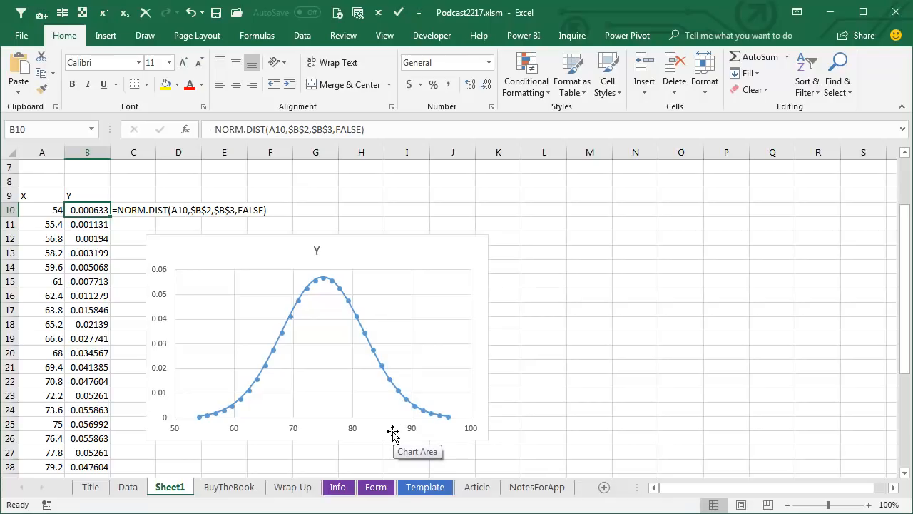
{"action": "mouse_move", "coordinate": [163, 274]}
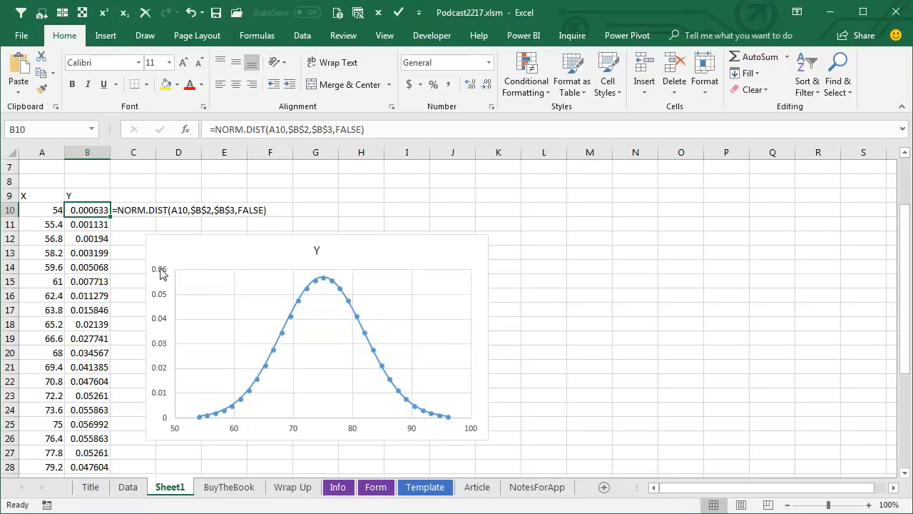
{"action": "left_click", "coordinate": [127, 487]}
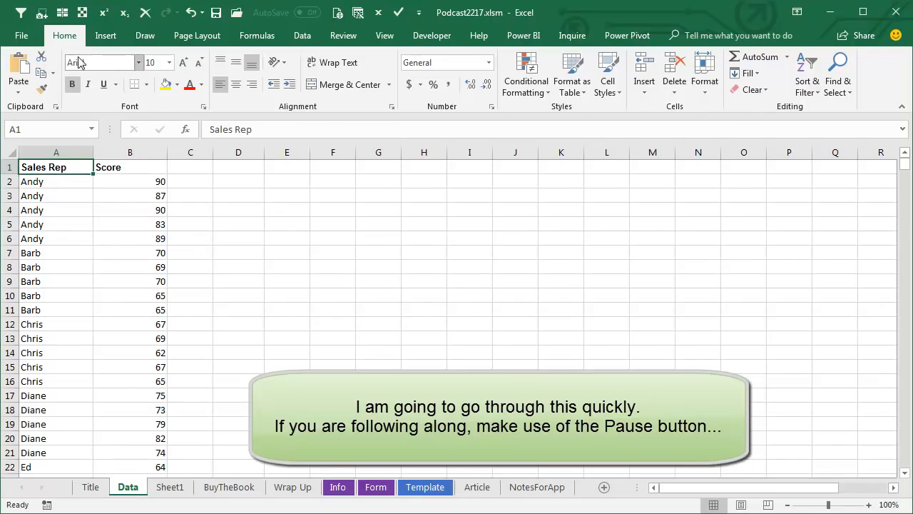
Step: Insert a pivot table from the rep scores onto the same sheet at cell D1
{"action": "left_click", "coordinate": [23, 71]}
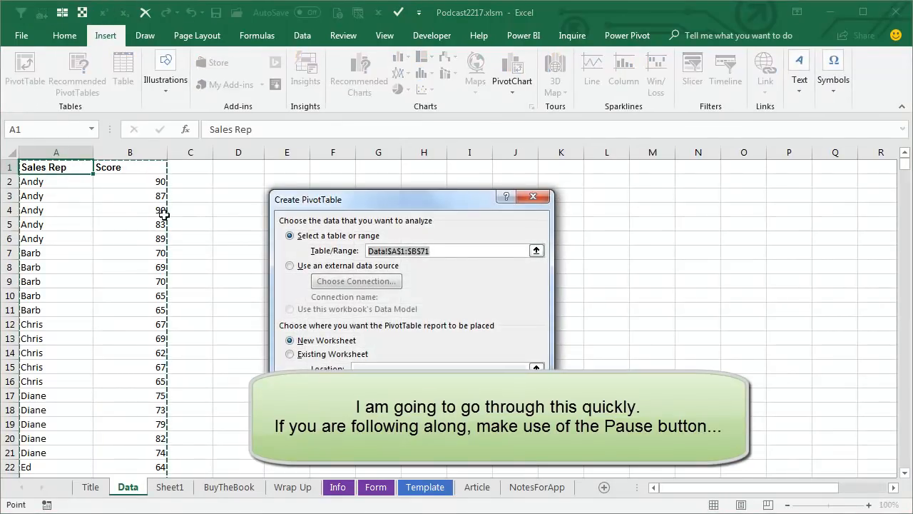
{"action": "left_click", "coordinate": [290, 354]}
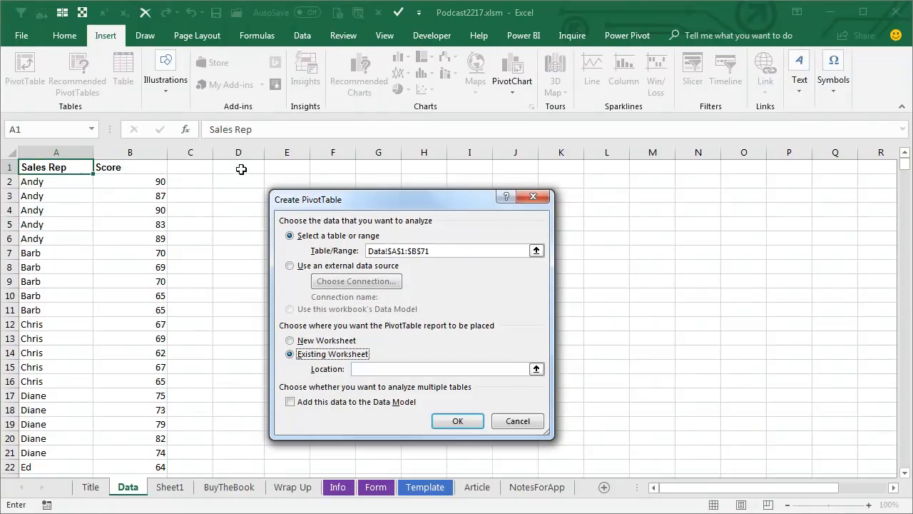
{"action": "left_click", "coordinate": [456, 421]}
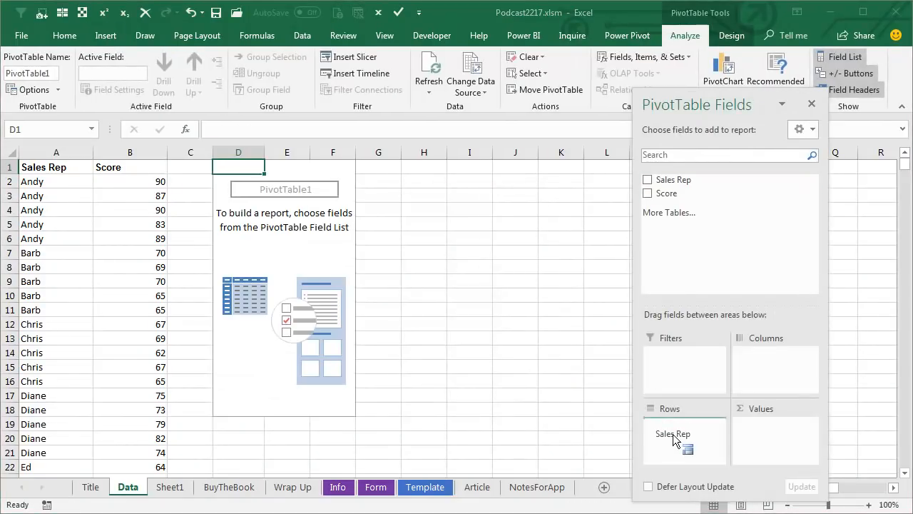
Step: Add Sales Rep as rows and Score as values summarized by Average
{"action": "left_click", "coordinate": [647, 179]}
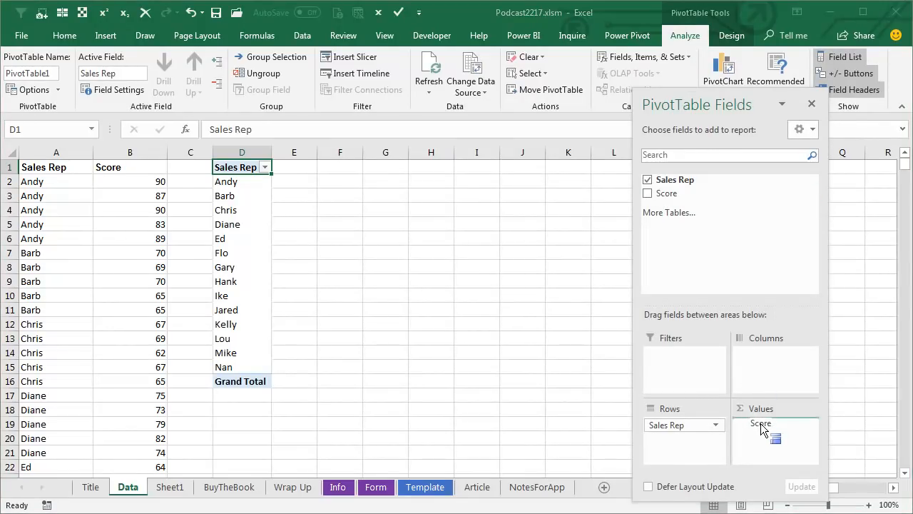
{"action": "left_click", "coordinate": [648, 193]}
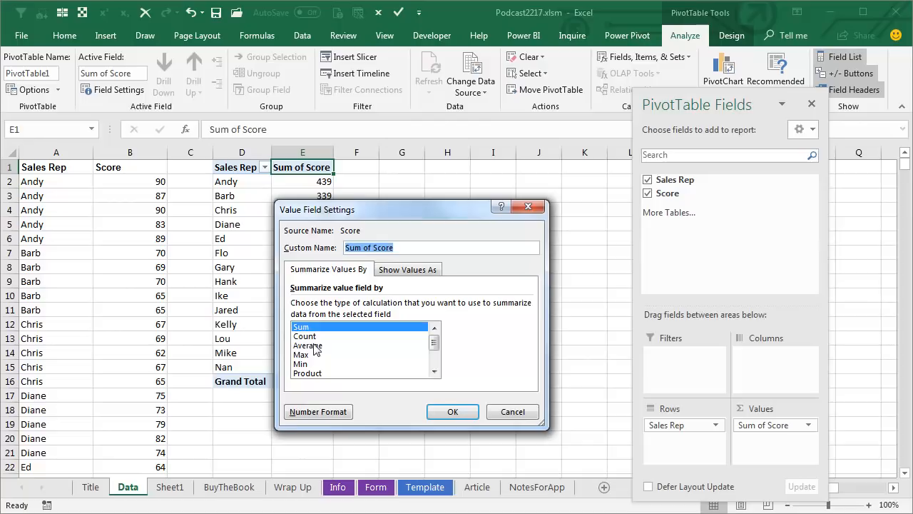
{"action": "left_click", "coordinate": [453, 411]}
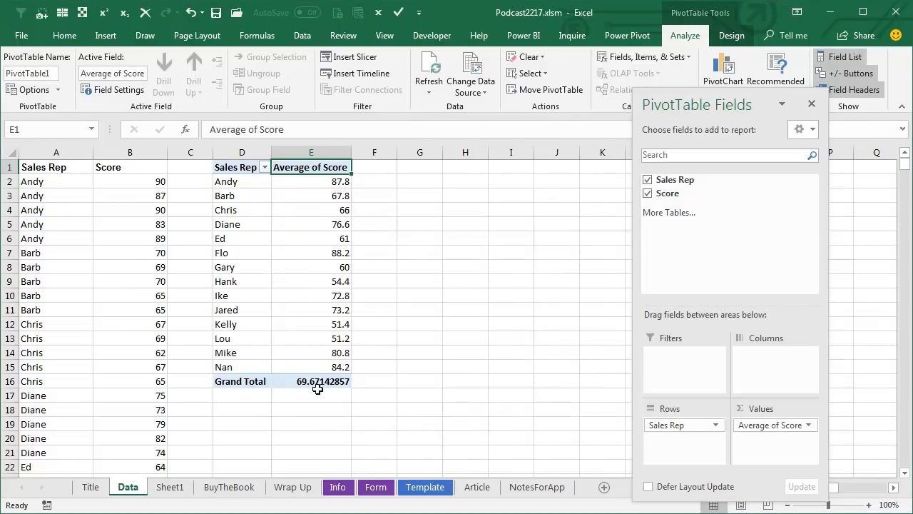
Step: Remove the Grand Total row and sort reps by average score, smallest to largest
{"action": "right_click", "coordinate": [240, 381]}
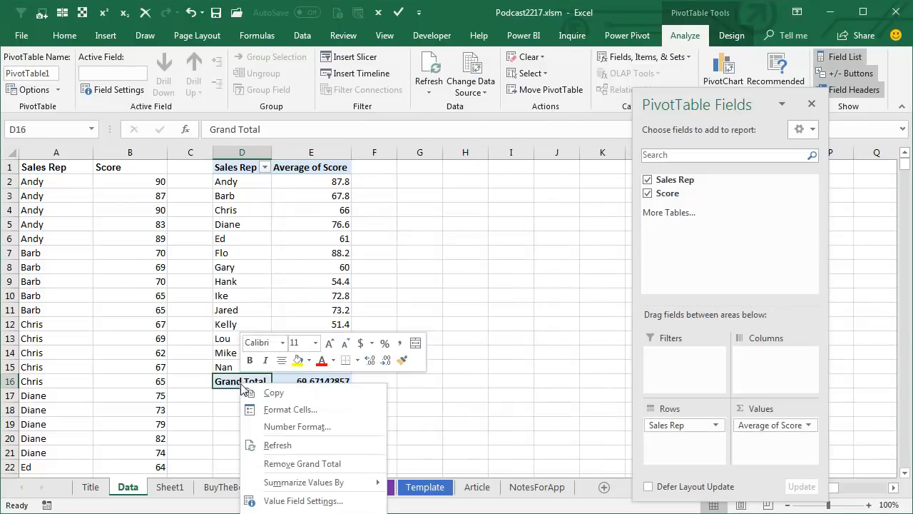
{"action": "mouse_move", "coordinate": [291, 462]}
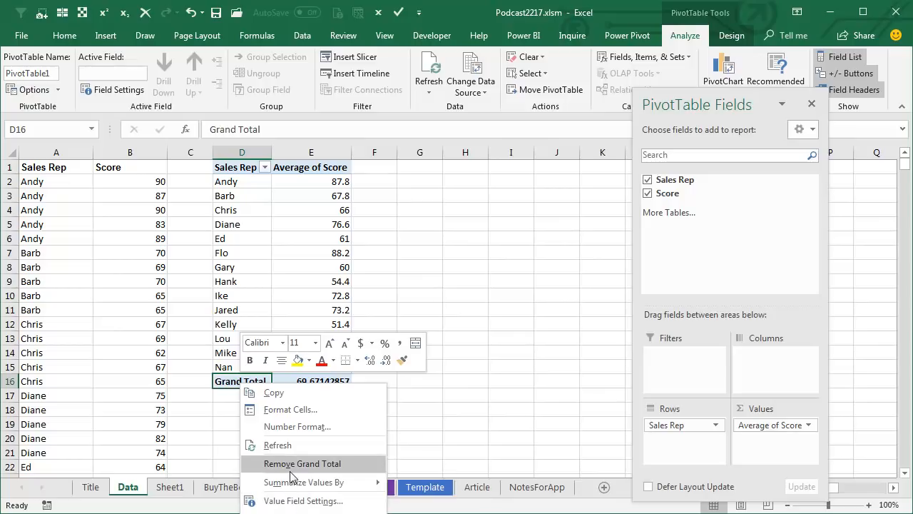
{"action": "left_click", "coordinate": [303, 463]}
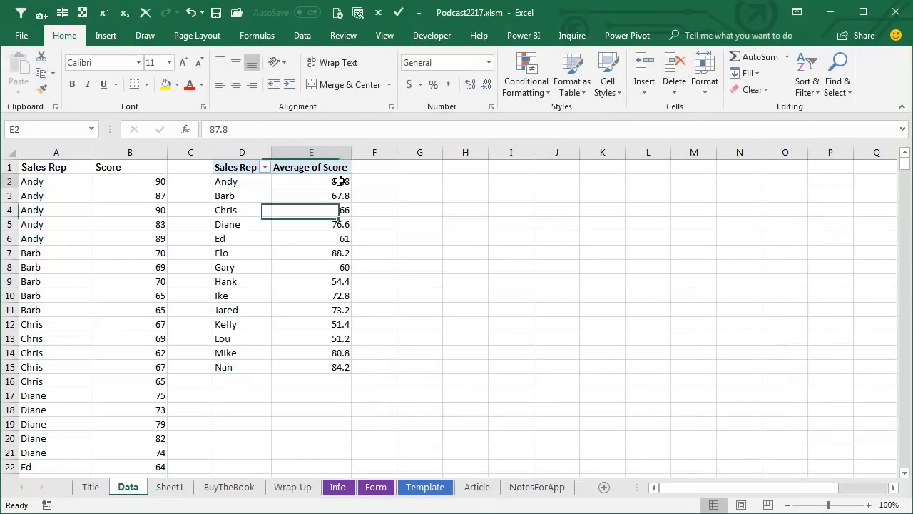
{"action": "left_click", "coordinate": [311, 181]}
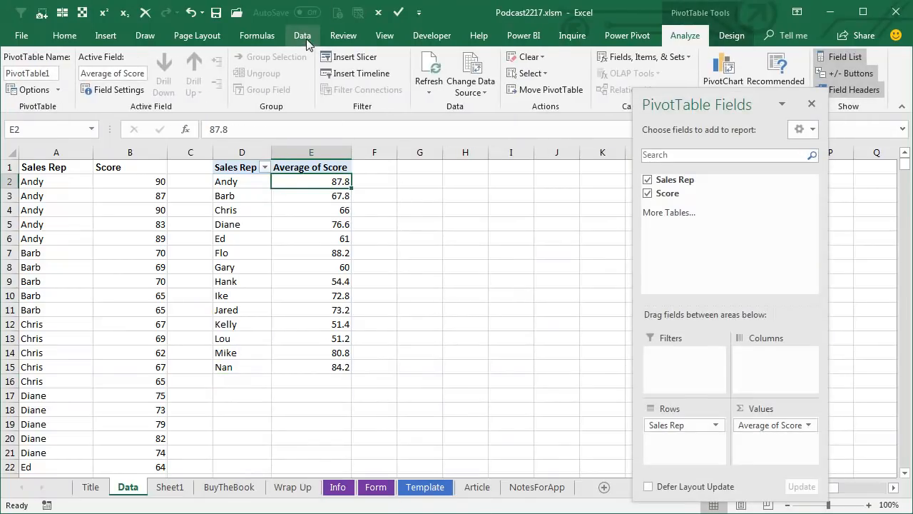
{"action": "left_click", "coordinate": [302, 34]}
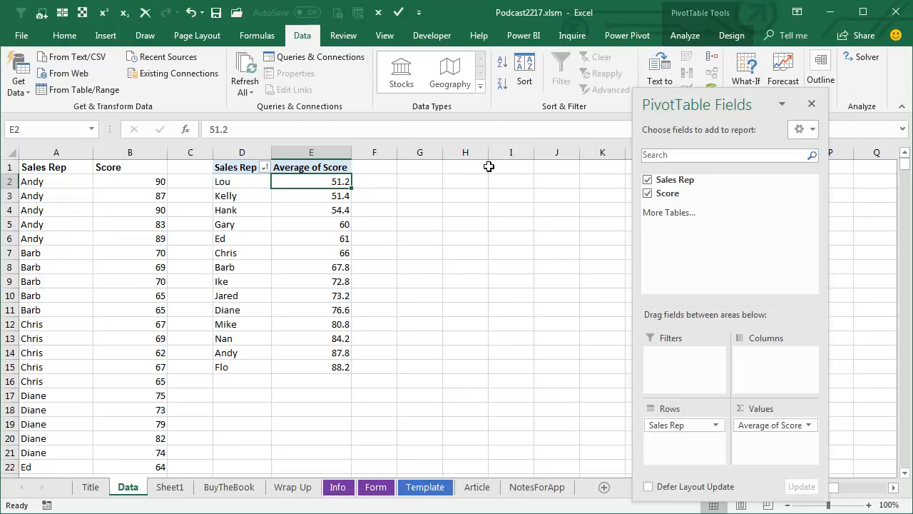
{"action": "mouse_move", "coordinate": [460, 205]}
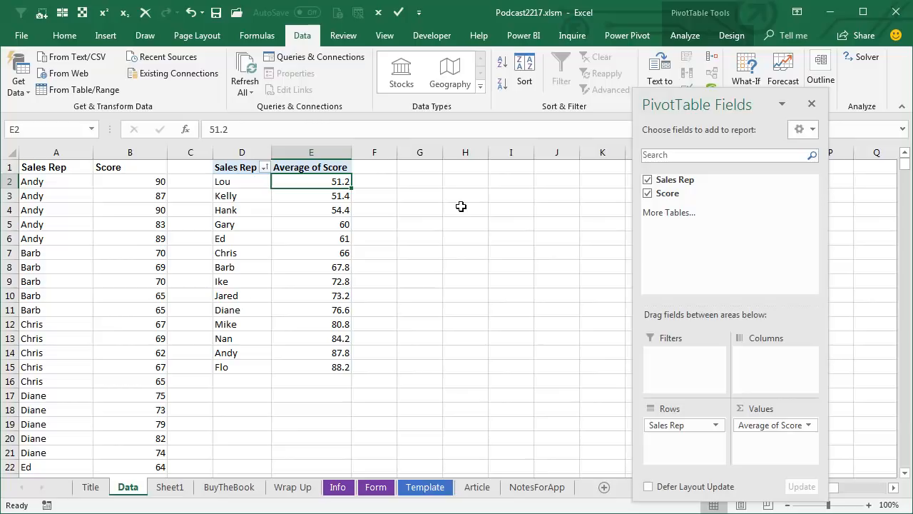
{"action": "mouse_move", "coordinate": [420, 209]}
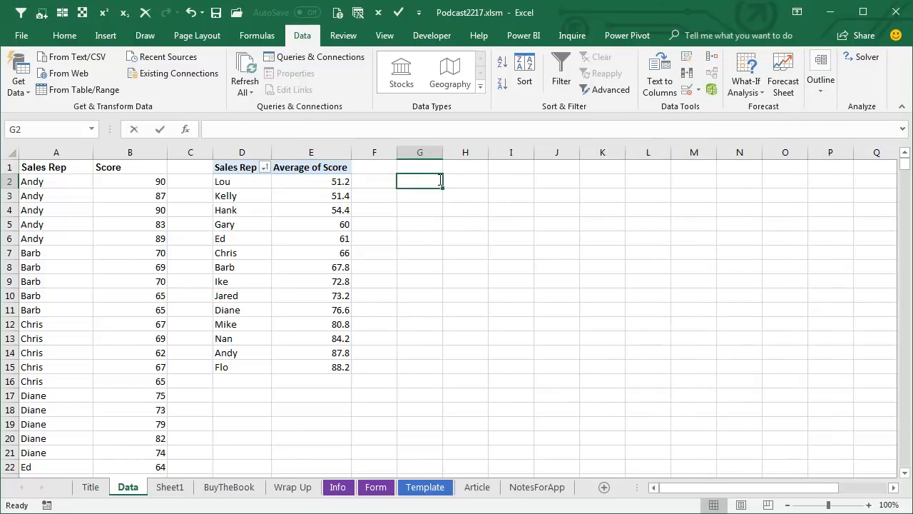
Step: Label and compute Mean =AVERAGE(E2:E15) and Std Dev =STDEV(E2:E15) in G2:H3
{"action": "type", "text": "Std"}
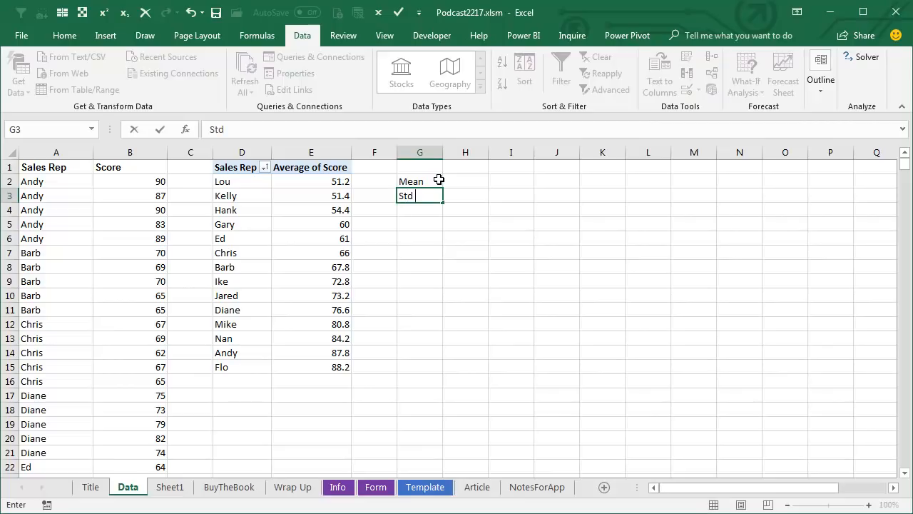
{"action": "type", "text": "=ave"}
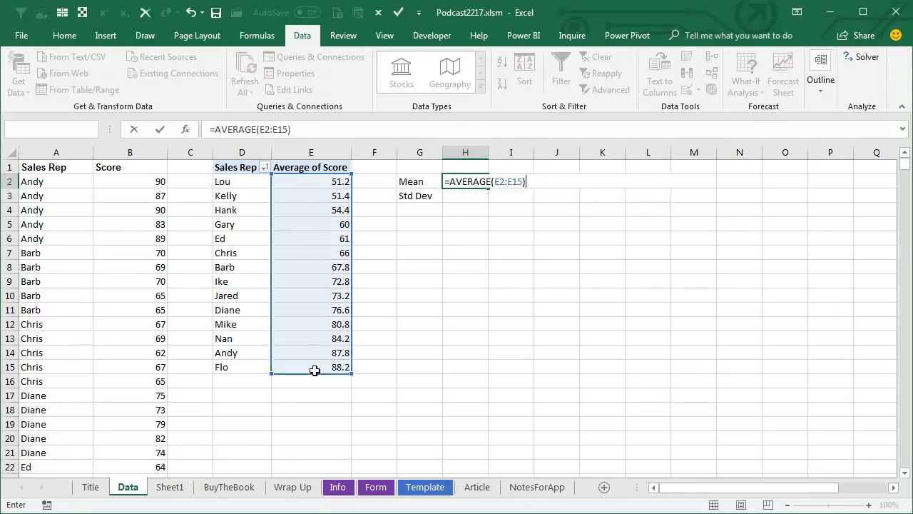
{"action": "type", "text": "=std"}
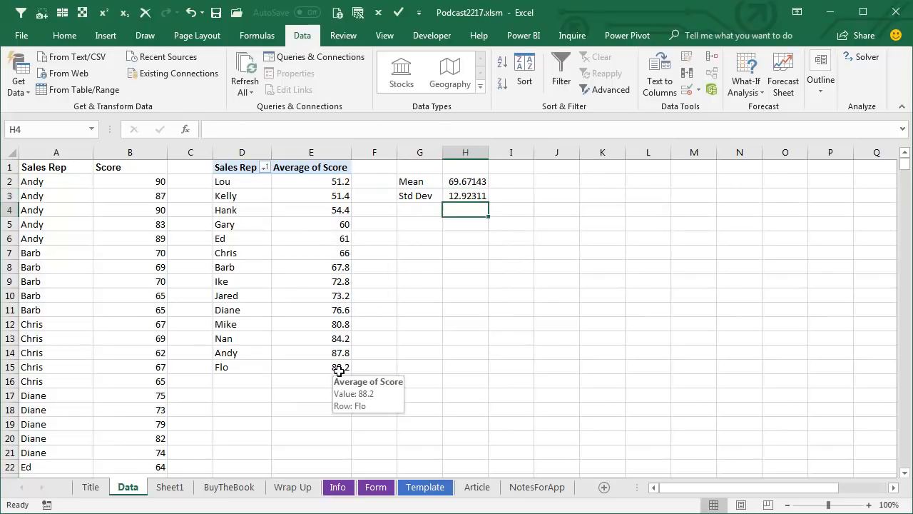
{"action": "left_click", "coordinate": [466, 181]}
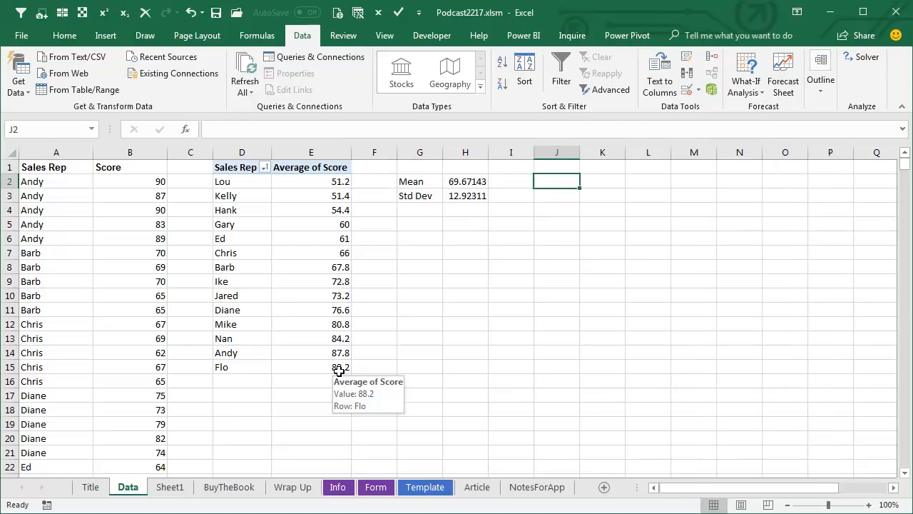
Step: Copy the reps and average scores to J:K and add X and Y headers
{"action": "type", "text": "=D"}
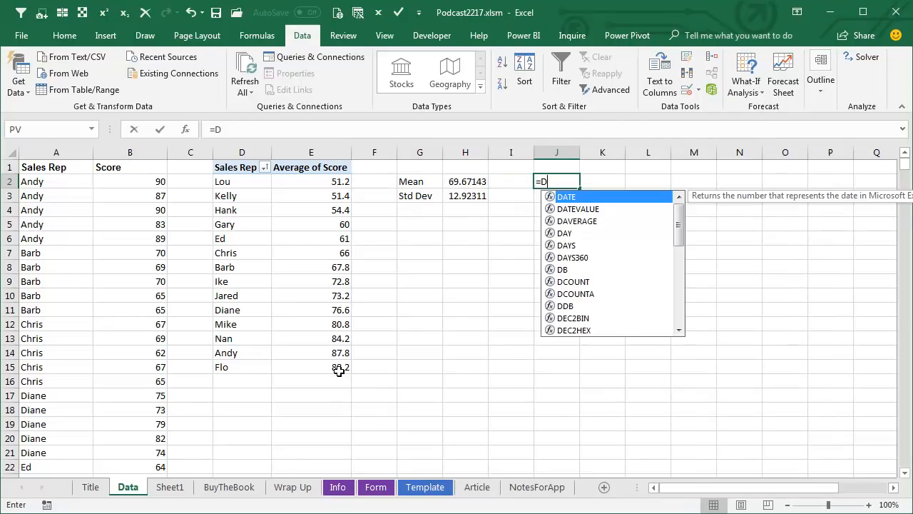
{"action": "left_click", "coordinate": [242, 181]}
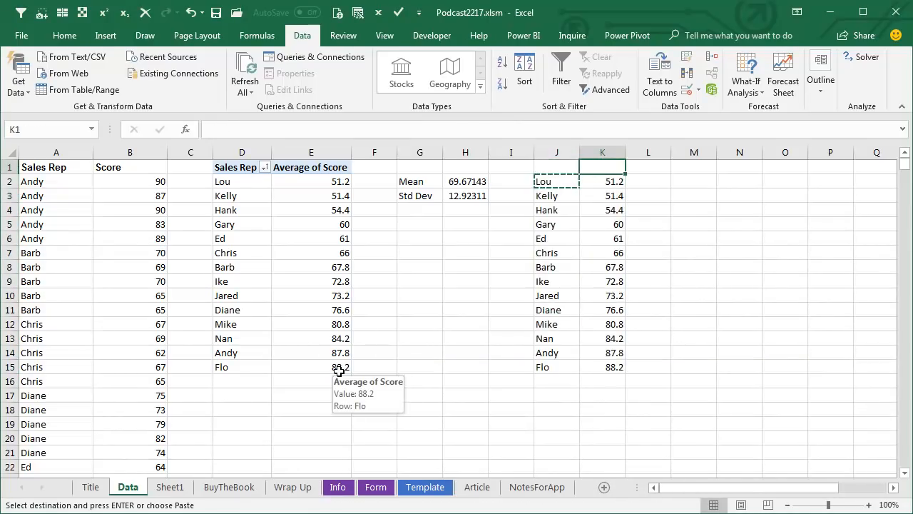
{"action": "type", "text": "Y"}
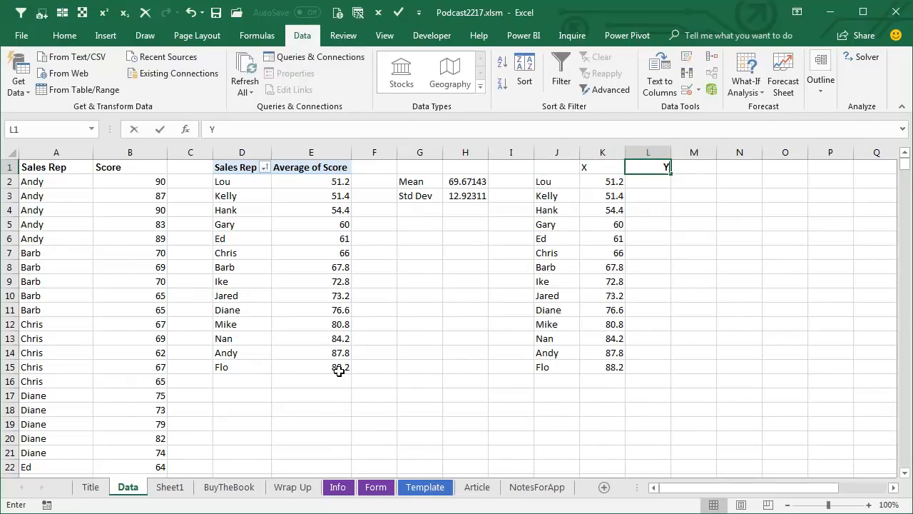
Step: Compute Y as =NORM.DIST(K2,$H$2,$H$3,FALSE) filled down and select the X/Y range
{"action": "type", "text": "=S"}
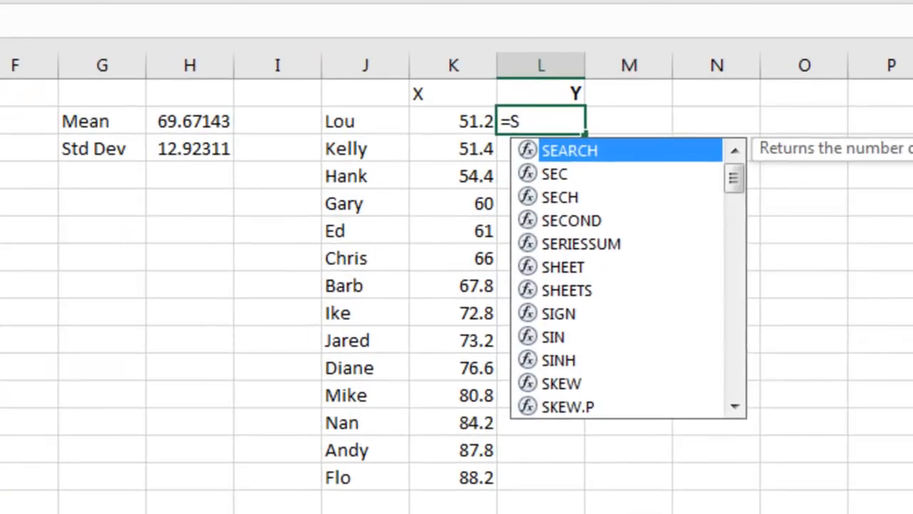
{"action": "type", "text": "NORM.DIST("}
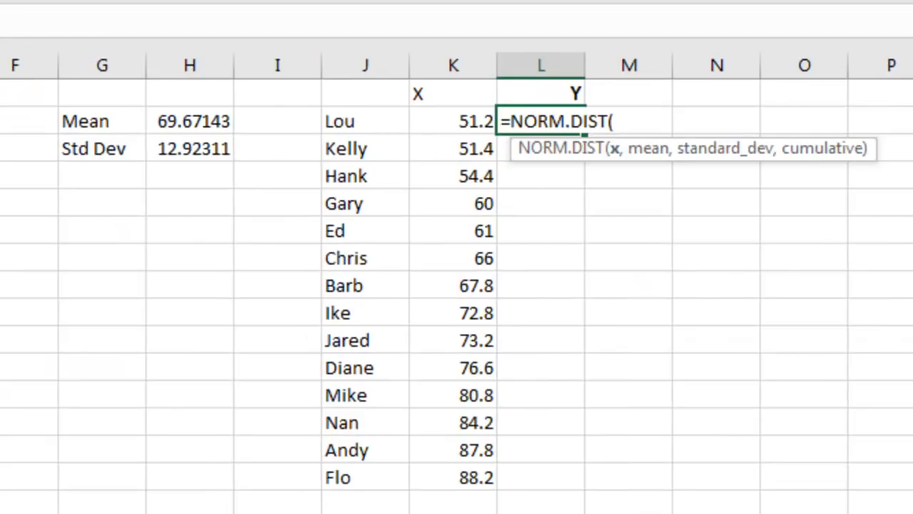
{"action": "left_click", "coordinate": [453, 119]}
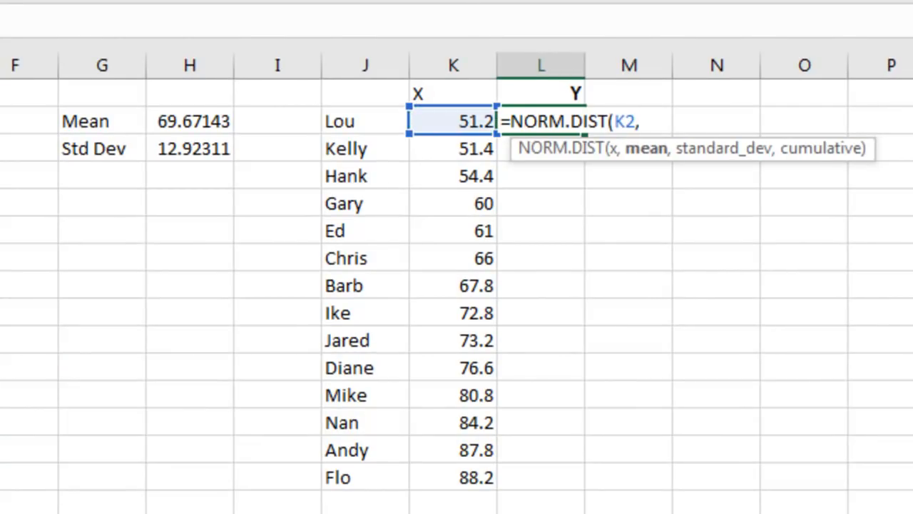
{"action": "left_click", "coordinate": [345, 120]}
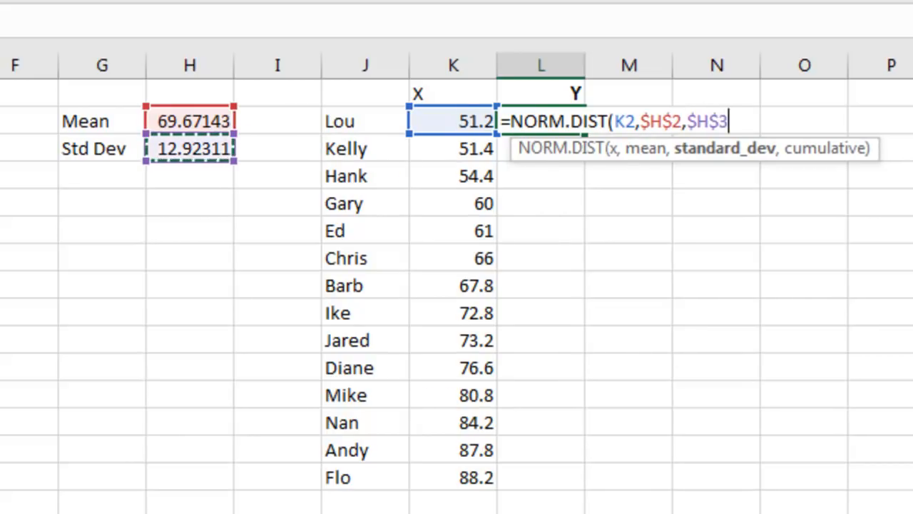
{"action": "type", "text": ","}
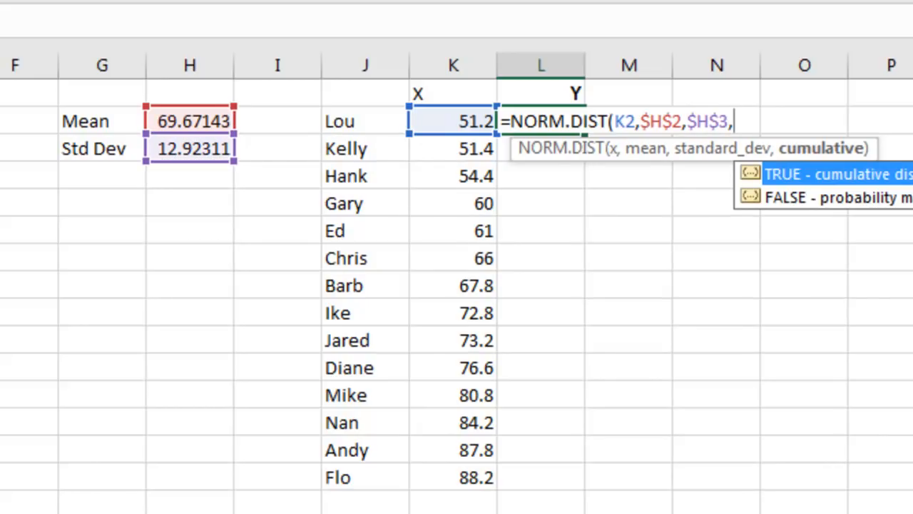
{"action": "type", "text": "FALSE"}
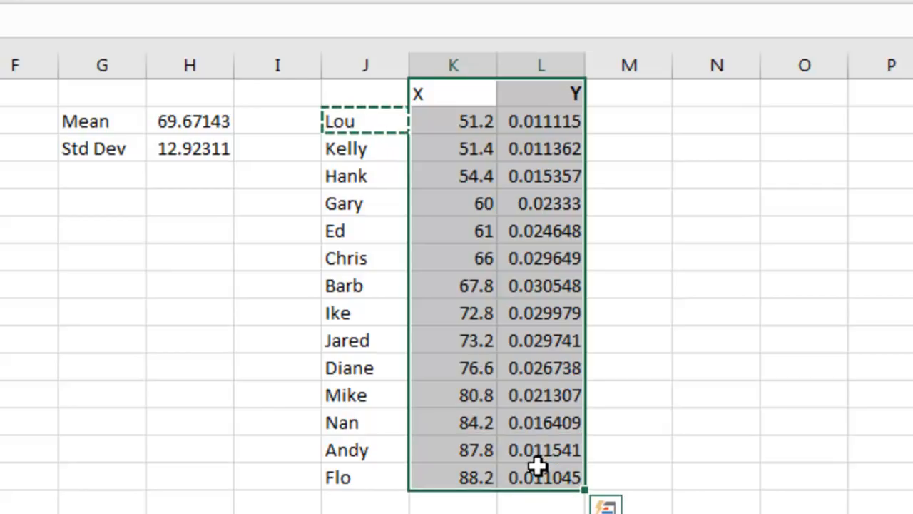
{"action": "left_click", "coordinate": [106, 34]}
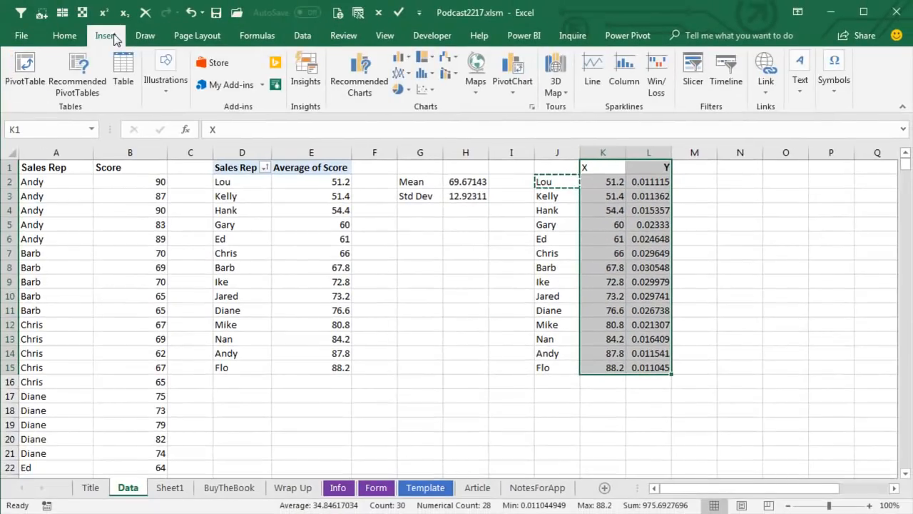
{"action": "mouse_move", "coordinate": [428, 89]}
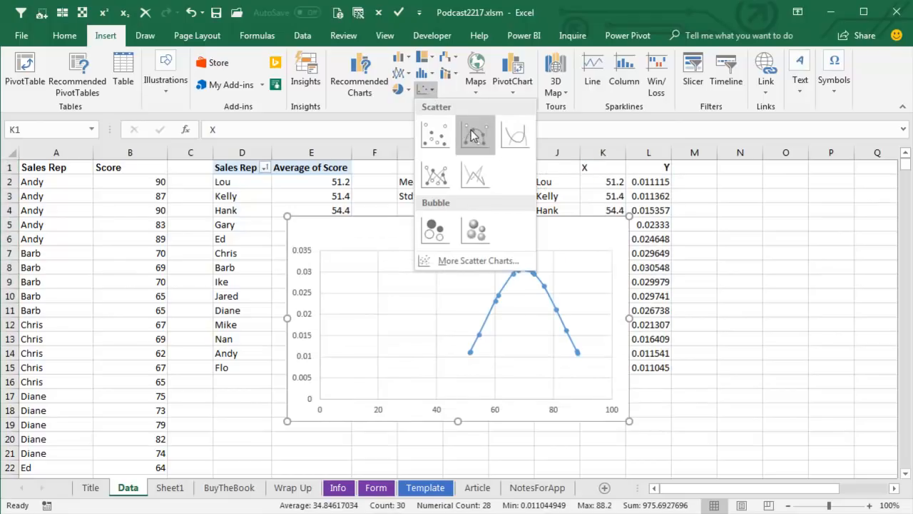
{"action": "mouse_move", "coordinate": [473, 135]}
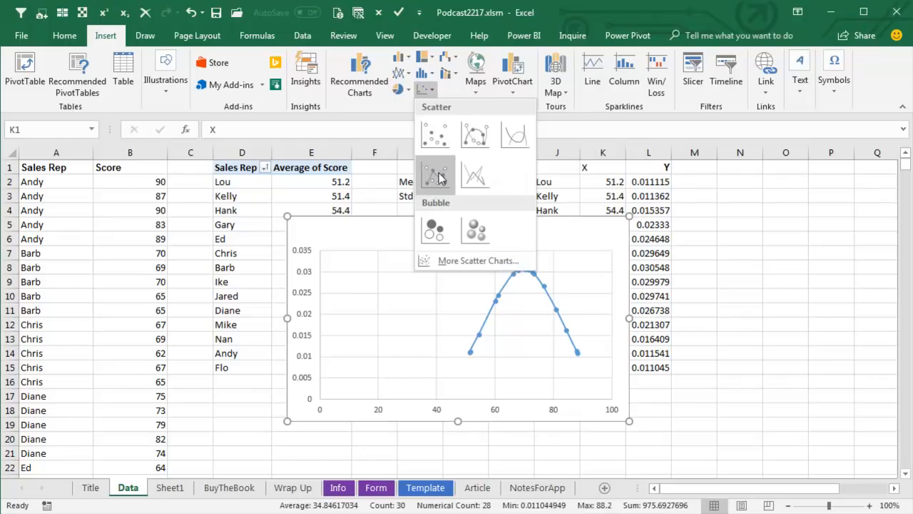
{"action": "mouse_move", "coordinate": [475, 134]}
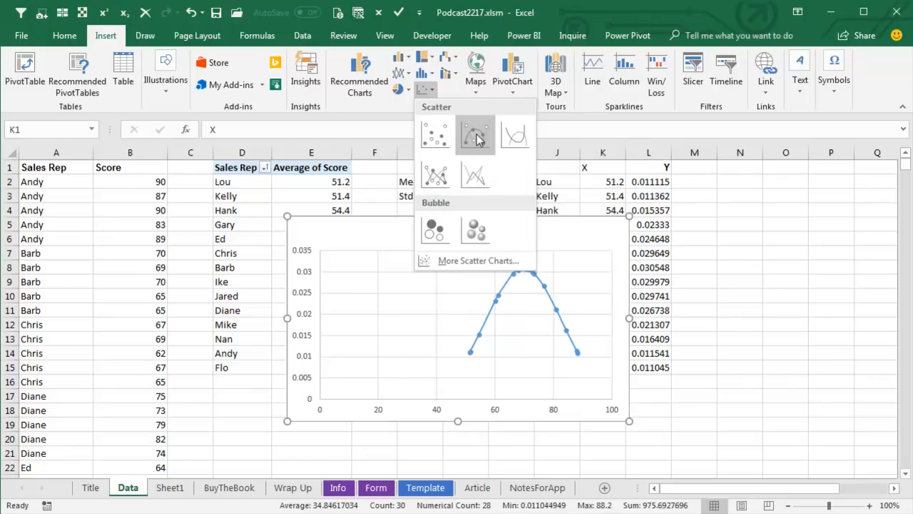
Step: Insert a Scatter with Smooth Lines and Markers chart of the X/Y values
{"action": "left_click", "coordinate": [475, 134]}
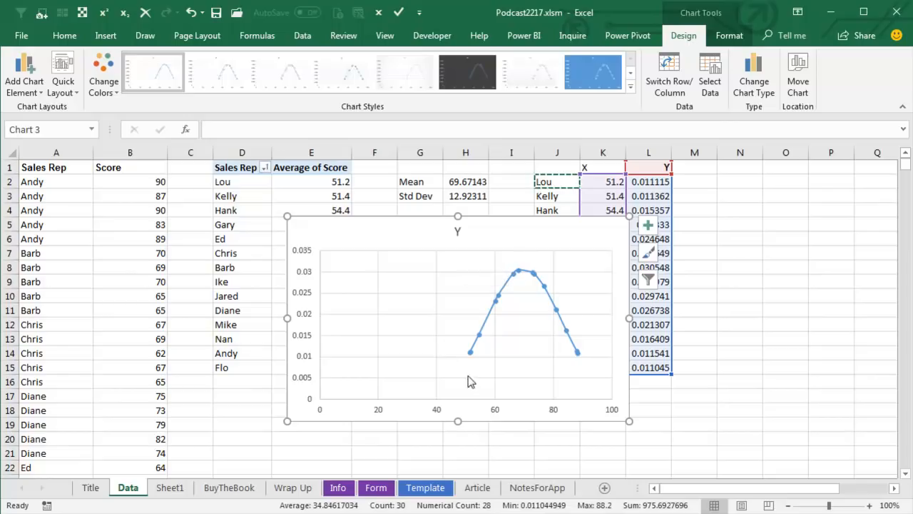
{"action": "mouse_move", "coordinate": [590, 371]}
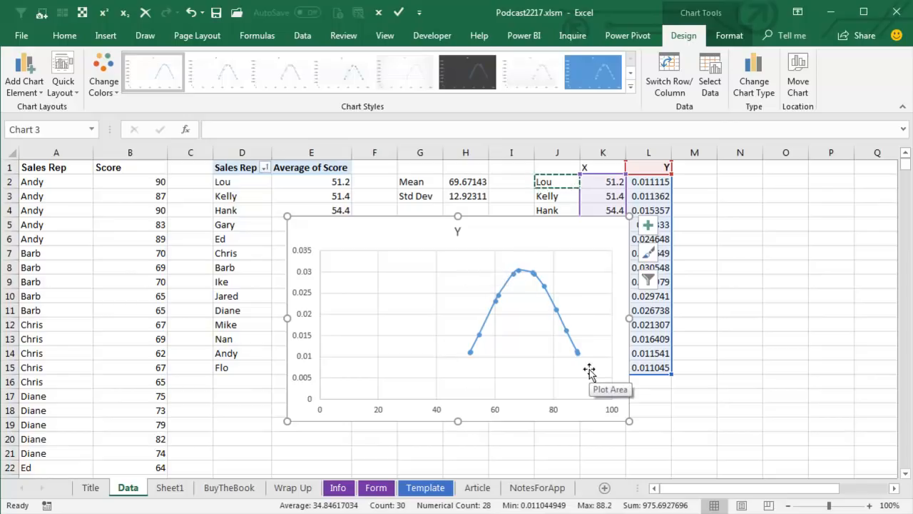
{"action": "mouse_move", "coordinate": [528, 414]}
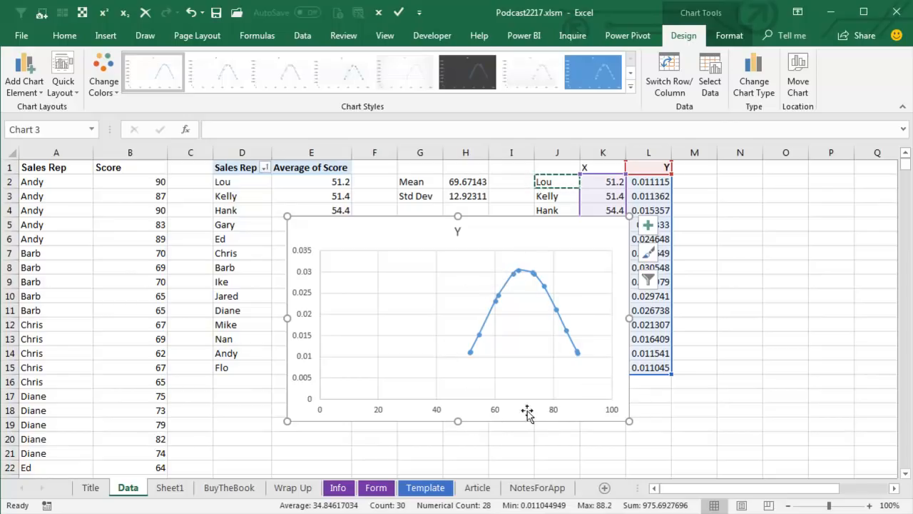
{"action": "mouse_move", "coordinate": [496, 417]}
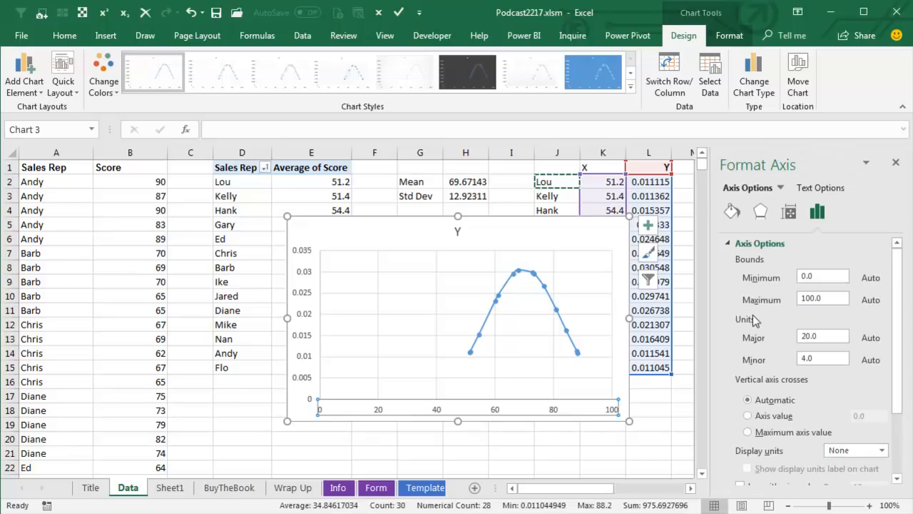
{"action": "mouse_move", "coordinate": [465, 408]}
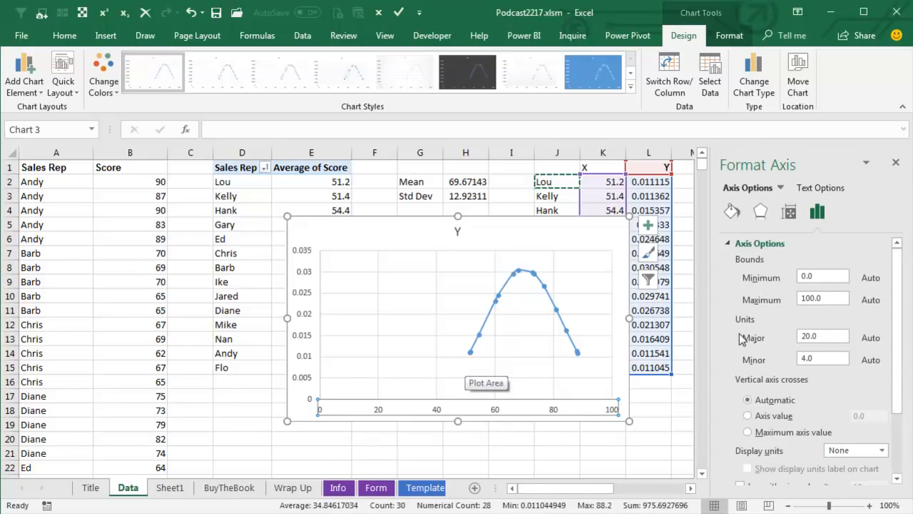
Step: Set the horizontal axis bounds to minimum 50 and maximum 90
{"action": "left_click", "coordinate": [822, 277]}
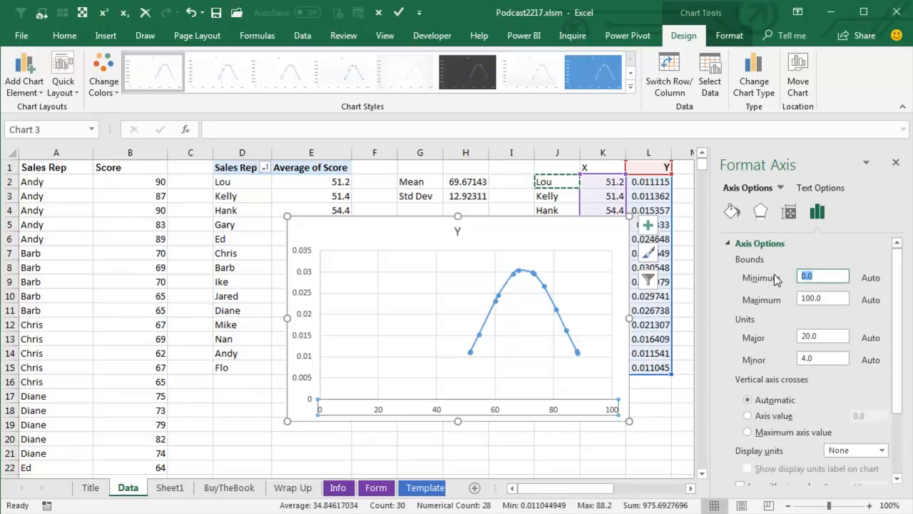
{"action": "type", "text": "50.0"}
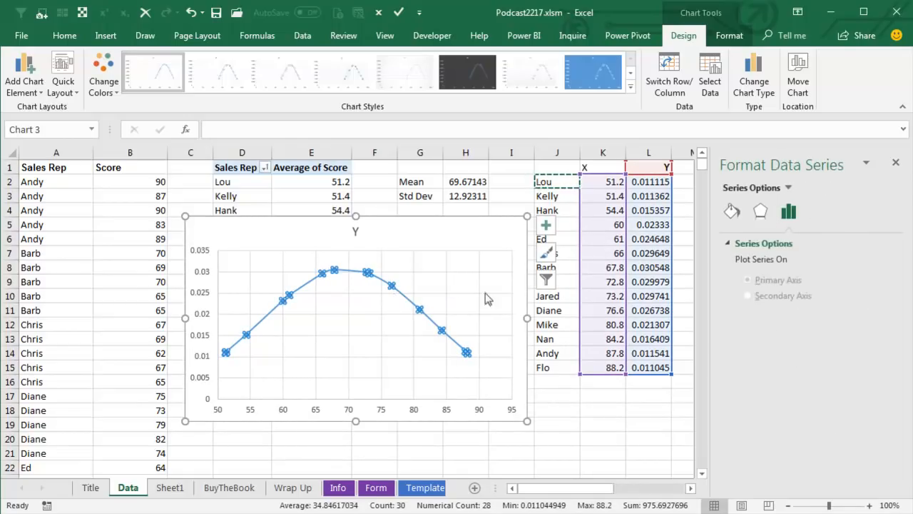
{"action": "left_click", "coordinate": [648, 167]}
{"action": "type", "text": "90"}
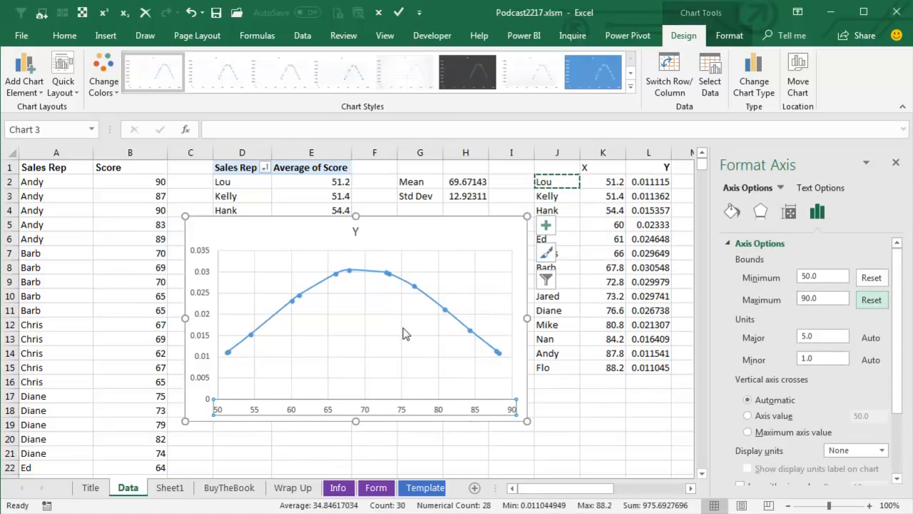
{"action": "mouse_move", "coordinate": [300, 306]}
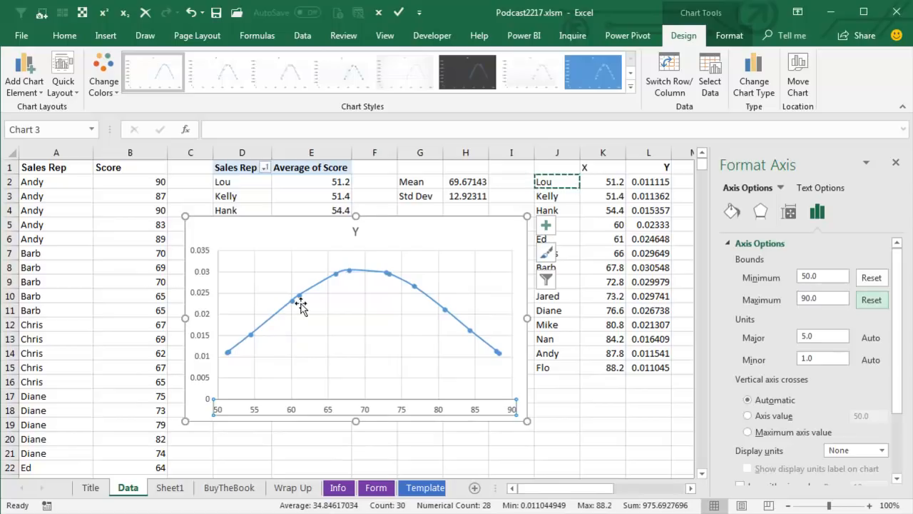
{"action": "mouse_move", "coordinate": [300, 307]}
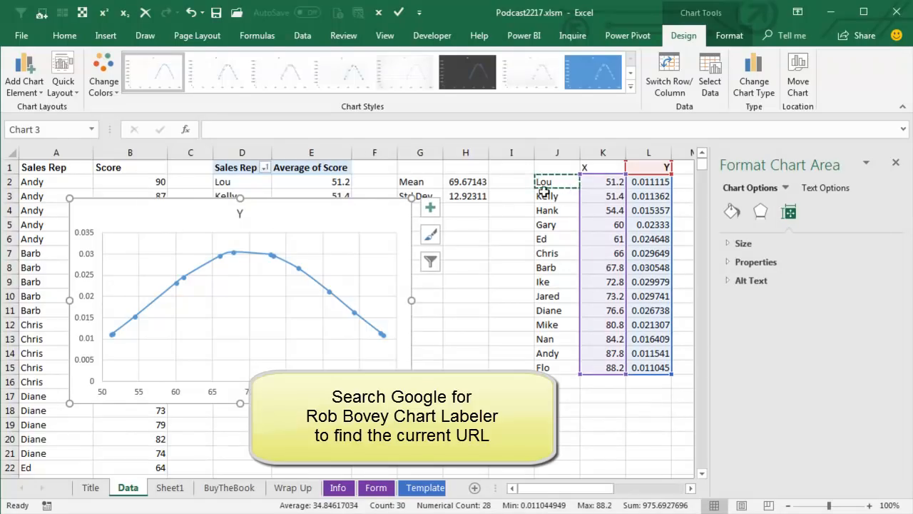
{"action": "mouse_move", "coordinate": [546, 368]}
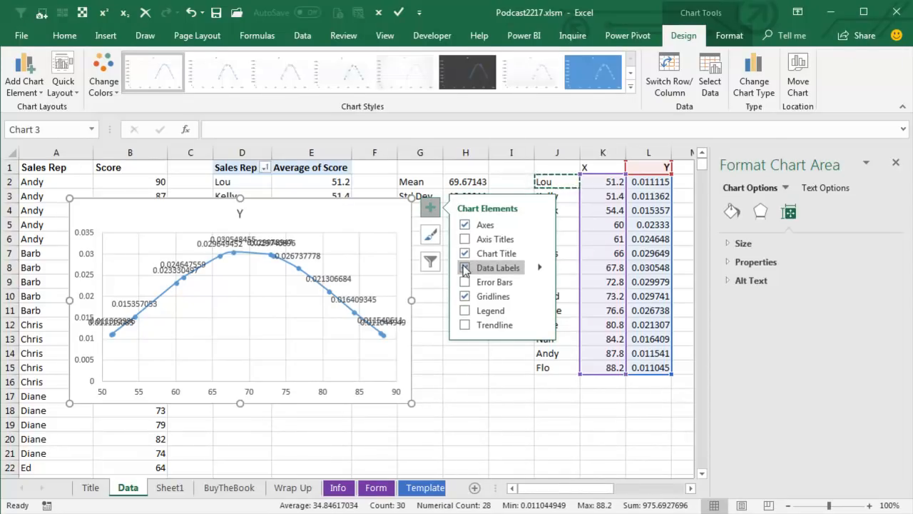
Step: Add data labels taking their text from the rep names in J2:J15
{"action": "left_click", "coordinate": [539, 267]}
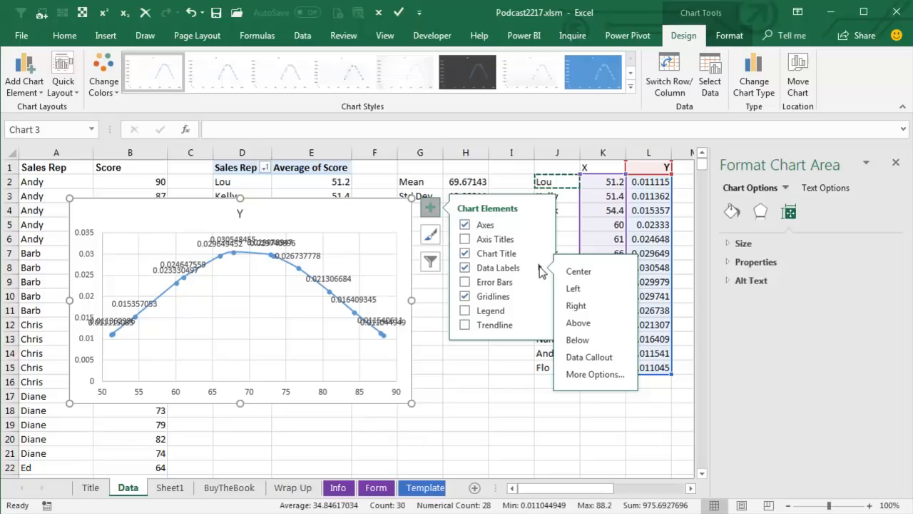
{"action": "left_click", "coordinate": [595, 374]}
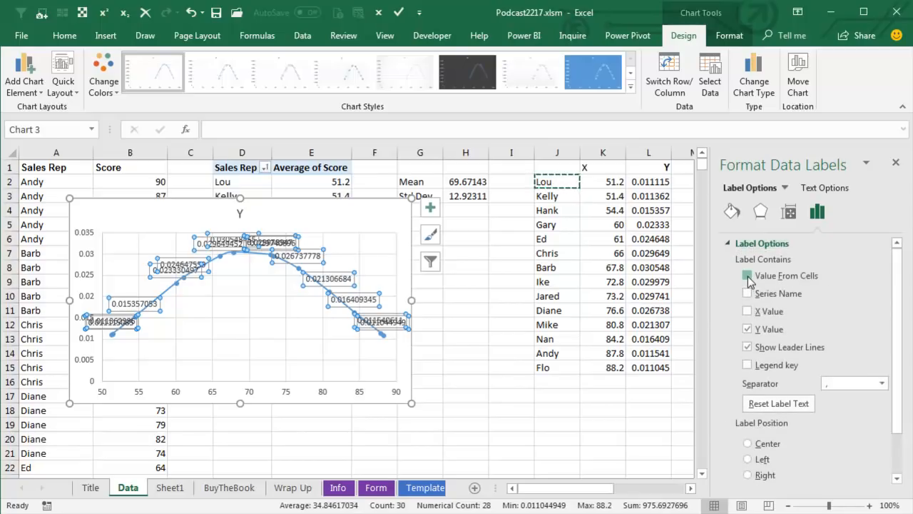
{"action": "left_click", "coordinate": [748, 276]}
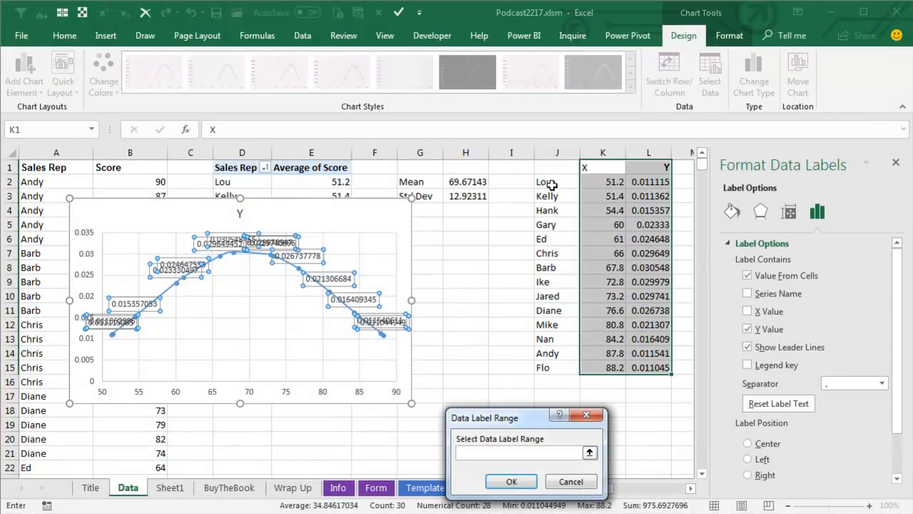
{"action": "left_click_drag", "start_coordinate": [554, 181], "coordinate": [553, 367]}
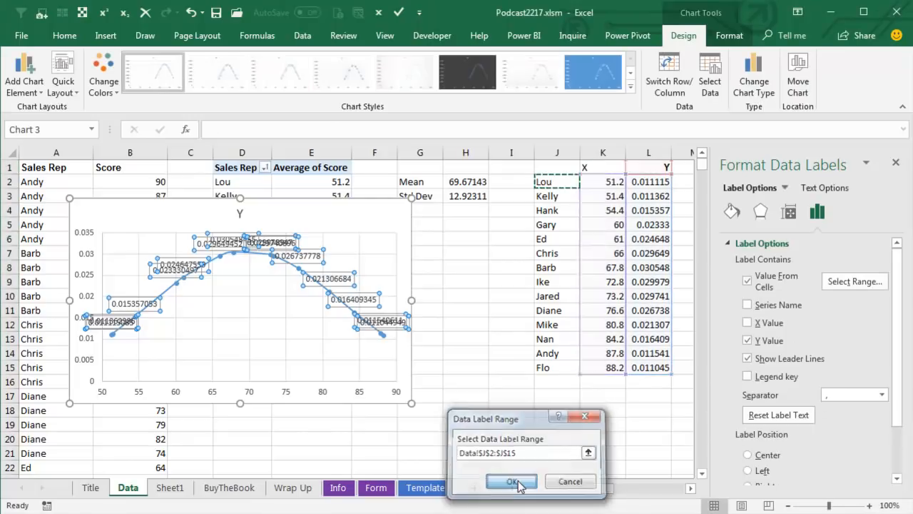
{"action": "left_click", "coordinate": [511, 481]}
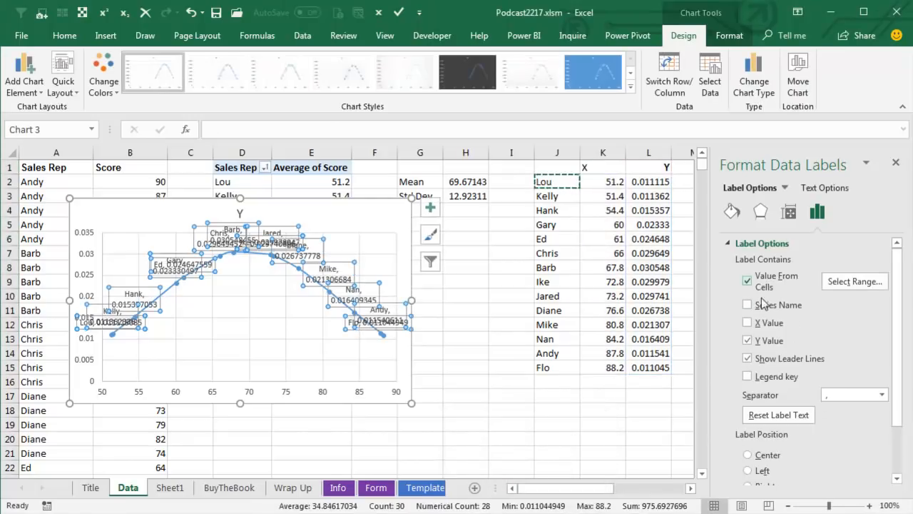
Step: Remove the Y value from the point labels so only rep names show
{"action": "left_click", "coordinate": [747, 339]}
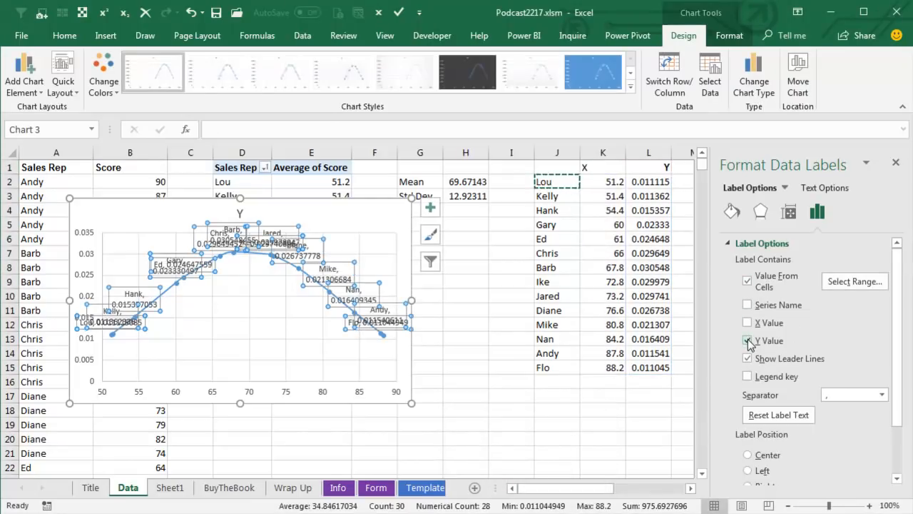
{"action": "left_click", "coordinate": [748, 339]}
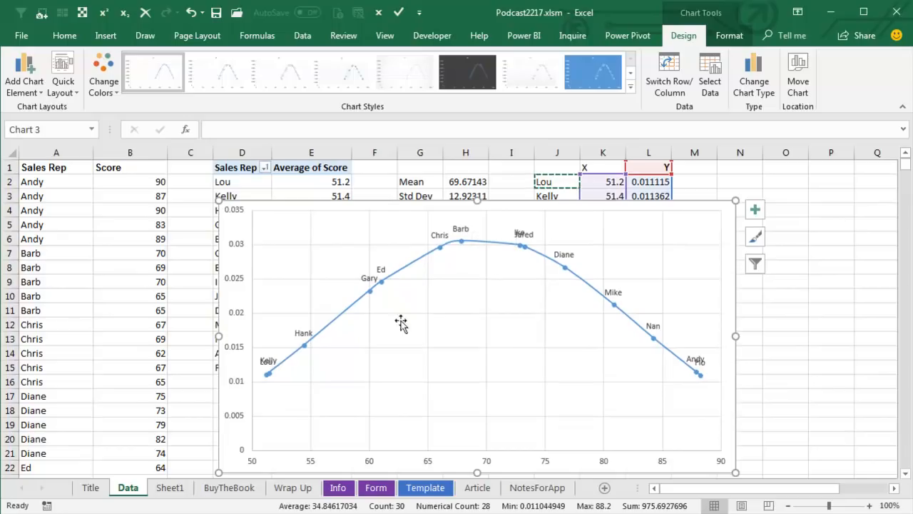
{"action": "mouse_move", "coordinate": [688, 371]}
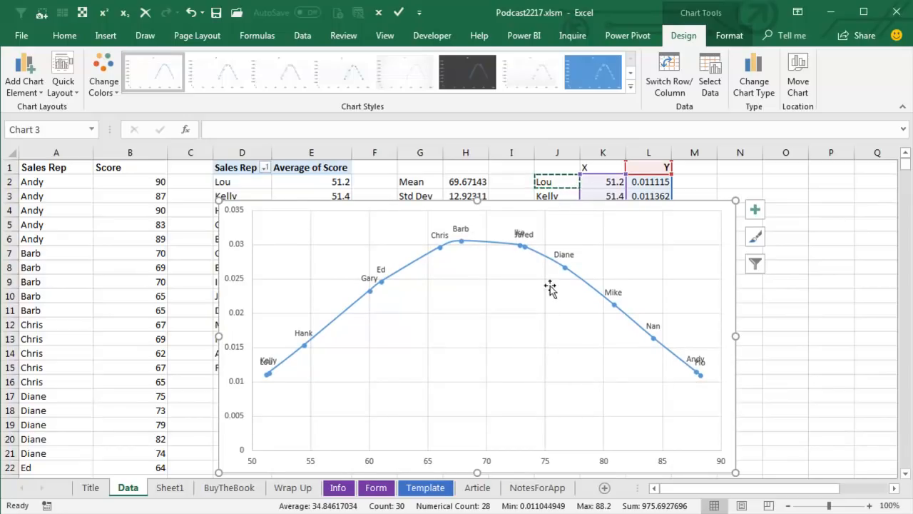
{"action": "mouse_move", "coordinate": [525, 237]}
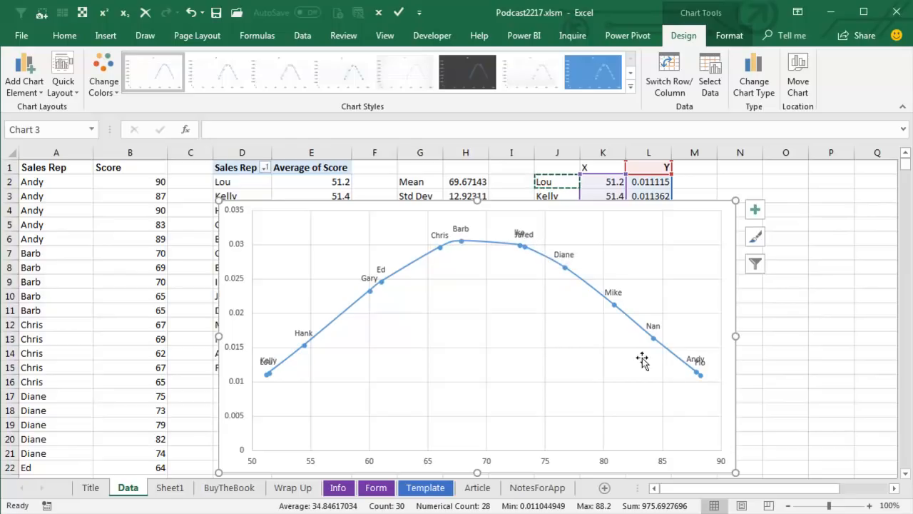
{"action": "mouse_move", "coordinate": [654, 331]}
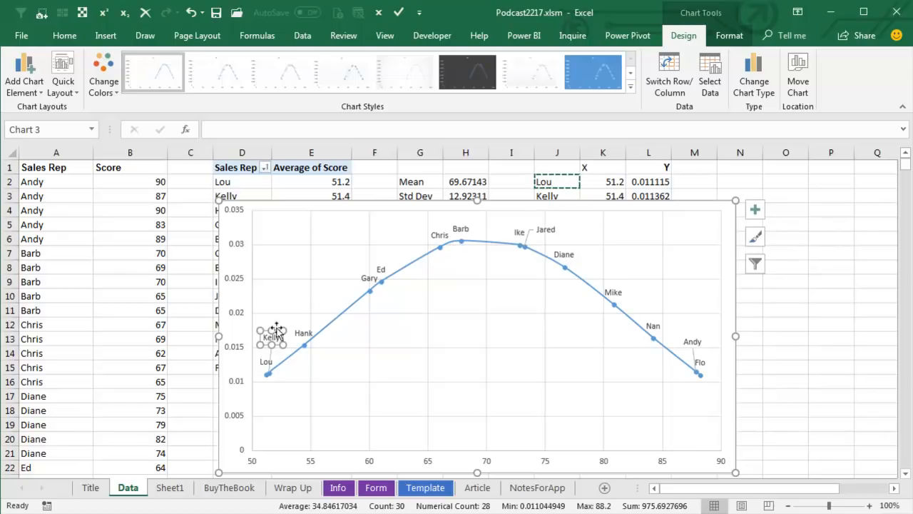
{"action": "mouse_move", "coordinate": [282, 357]}
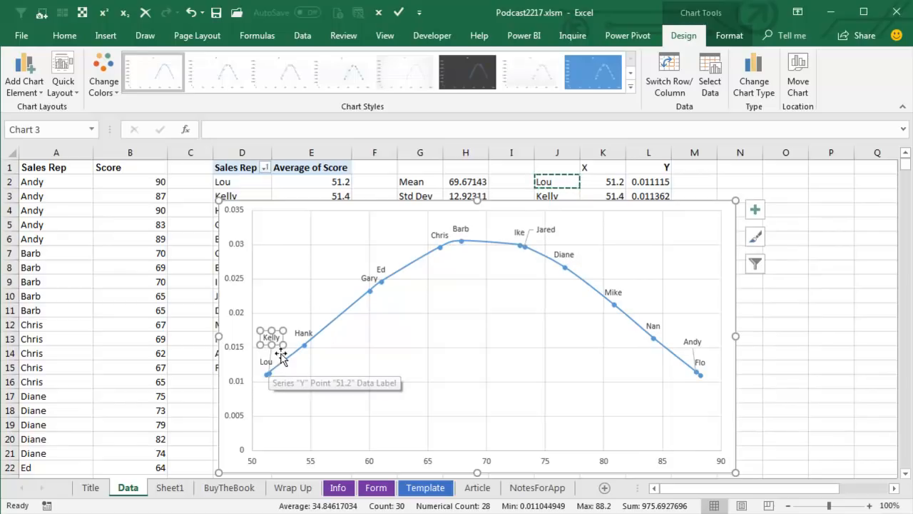
{"action": "mouse_move", "coordinate": [282, 351]}
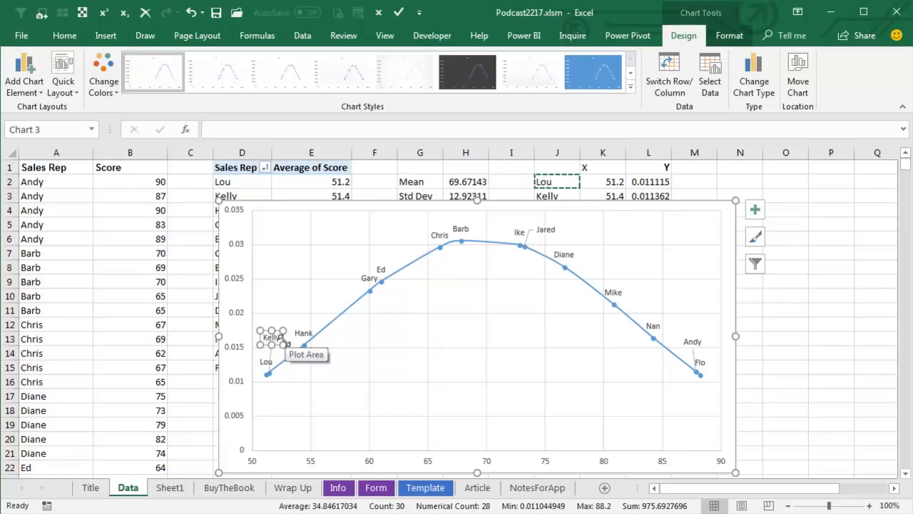
{"action": "mouse_move", "coordinate": [294, 347]}
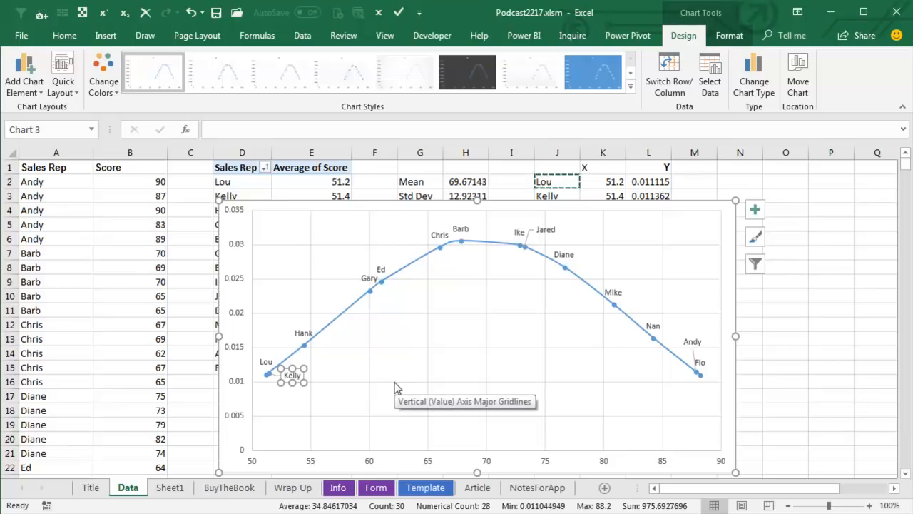
{"action": "mouse_move", "coordinate": [57, 205]}
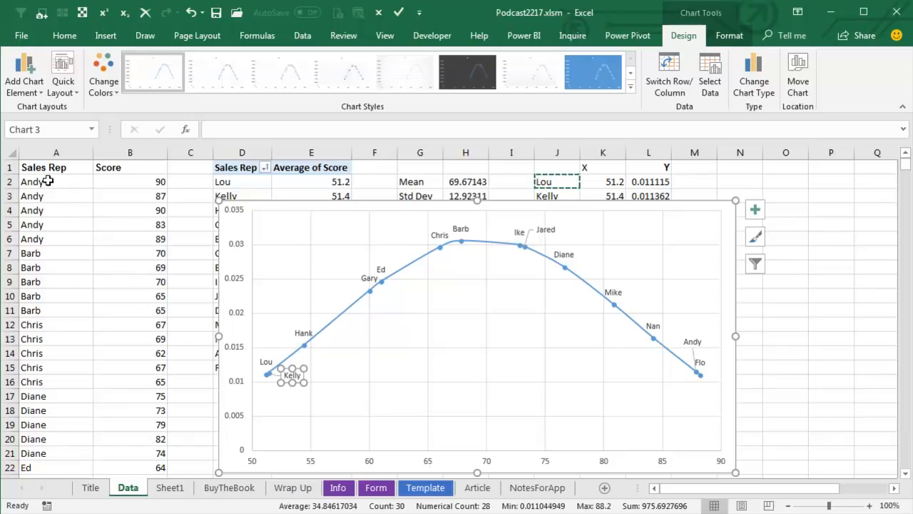
{"action": "mouse_move", "coordinate": [412, 182]}
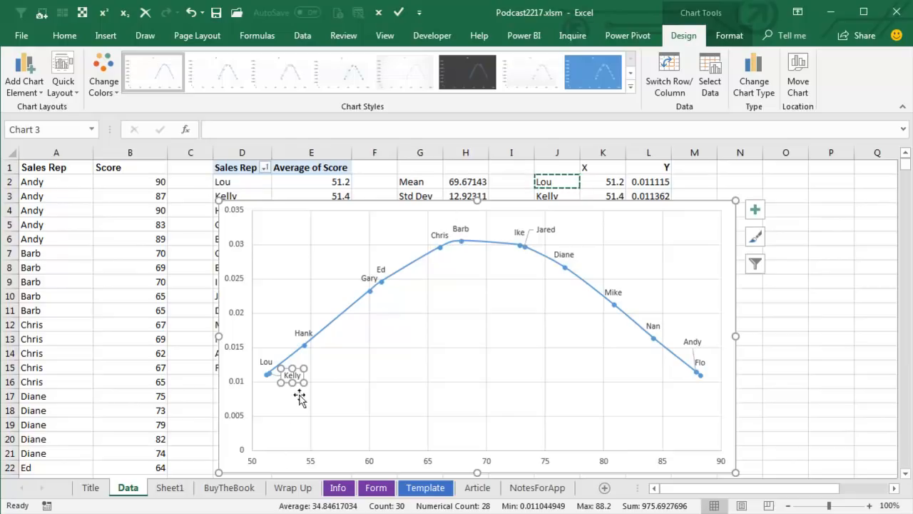
{"action": "mouse_move", "coordinate": [397, 291]}
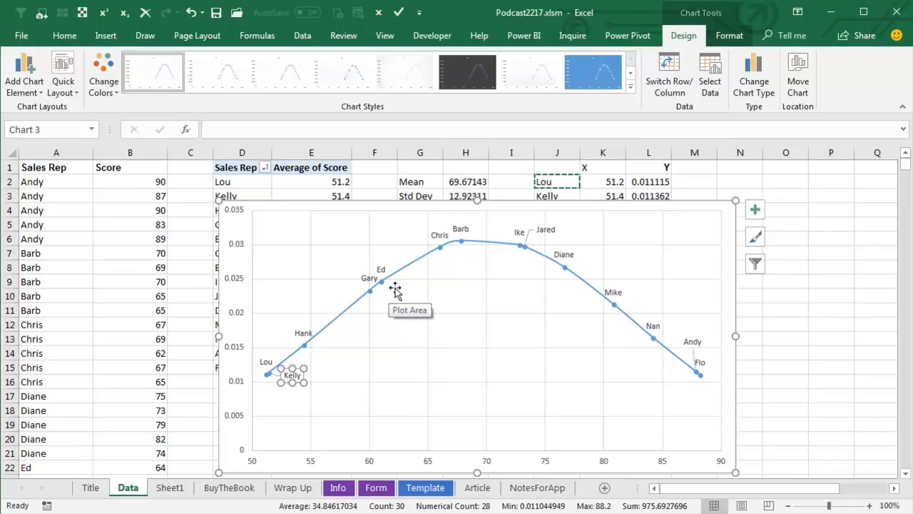
{"action": "mouse_move", "coordinate": [707, 455]}
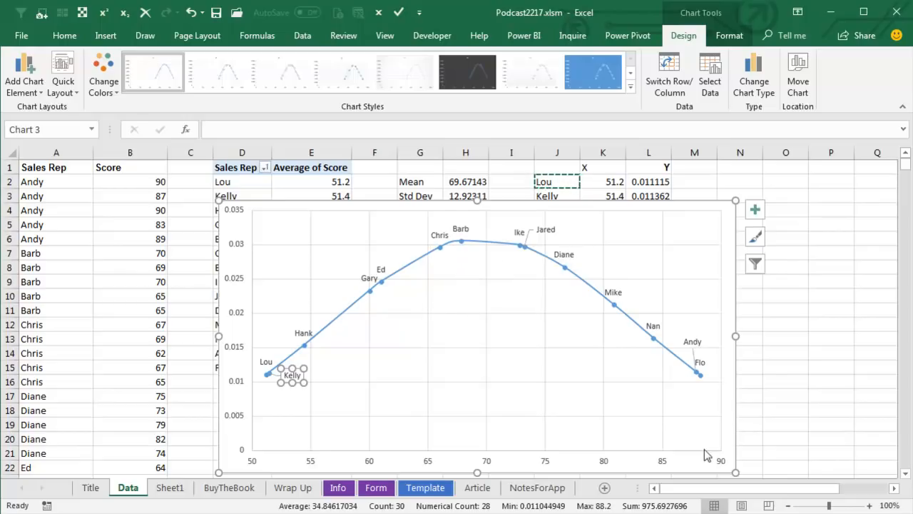
{"action": "mouse_move", "coordinate": [302, 353]}
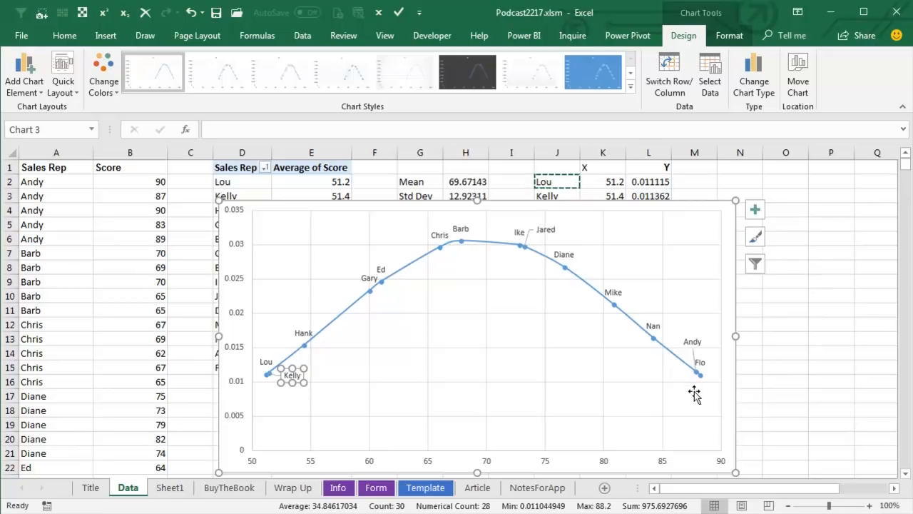
{"action": "mouse_move", "coordinate": [649, 400]}
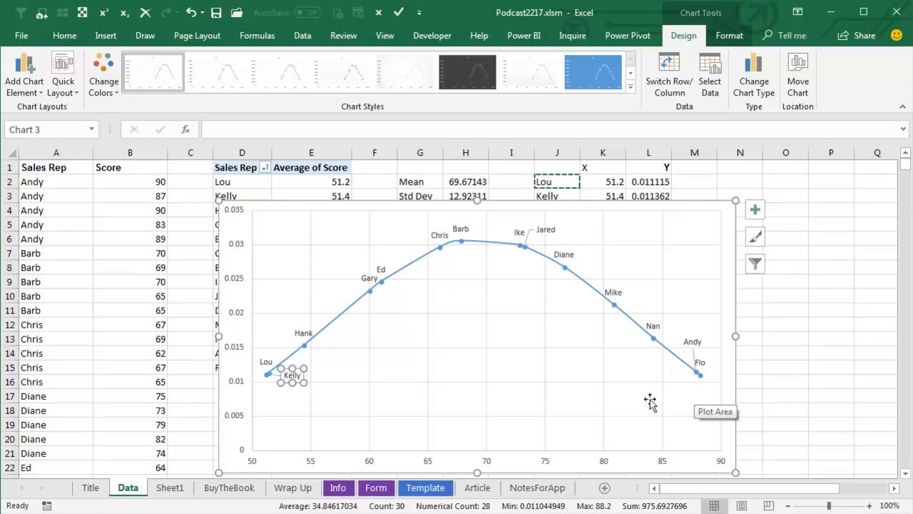
{"action": "mouse_move", "coordinate": [649, 365]}
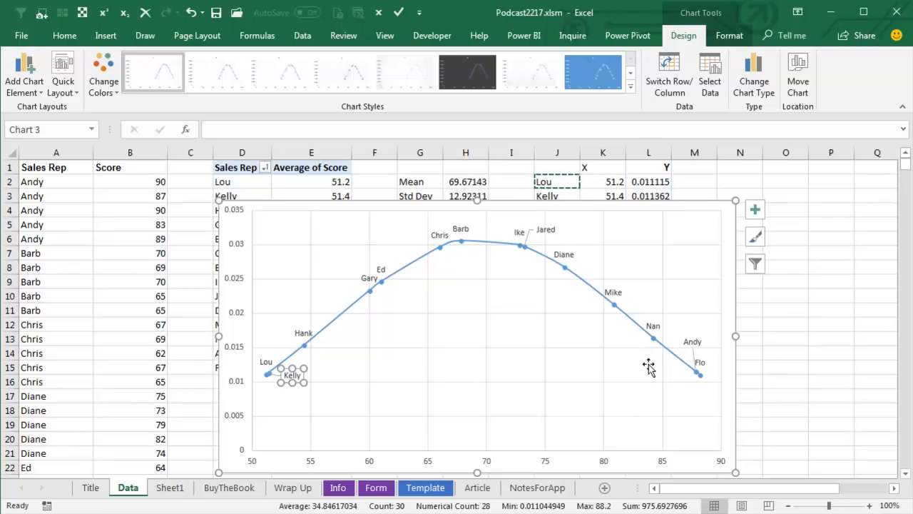
{"action": "mouse_move", "coordinate": [670, 398]}
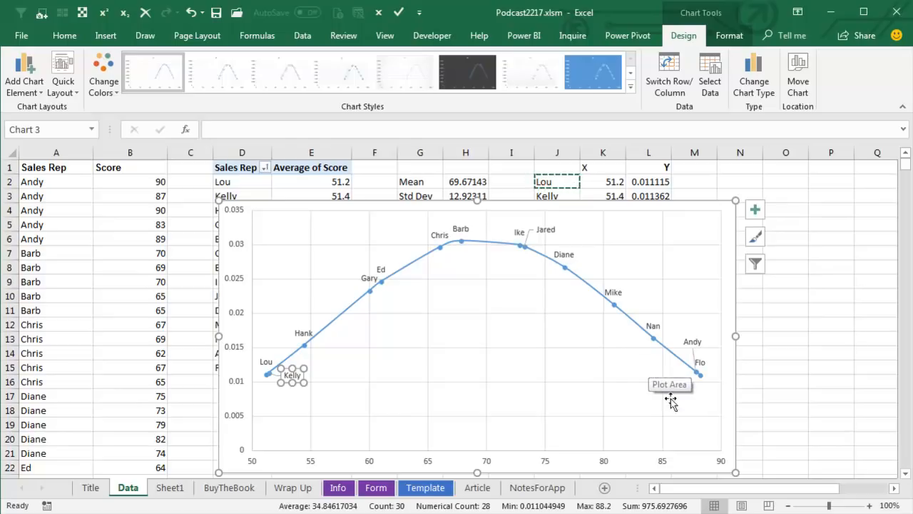
Step: Switch to the BuyTheBook sheet
{"action": "left_click", "coordinate": [229, 488]}
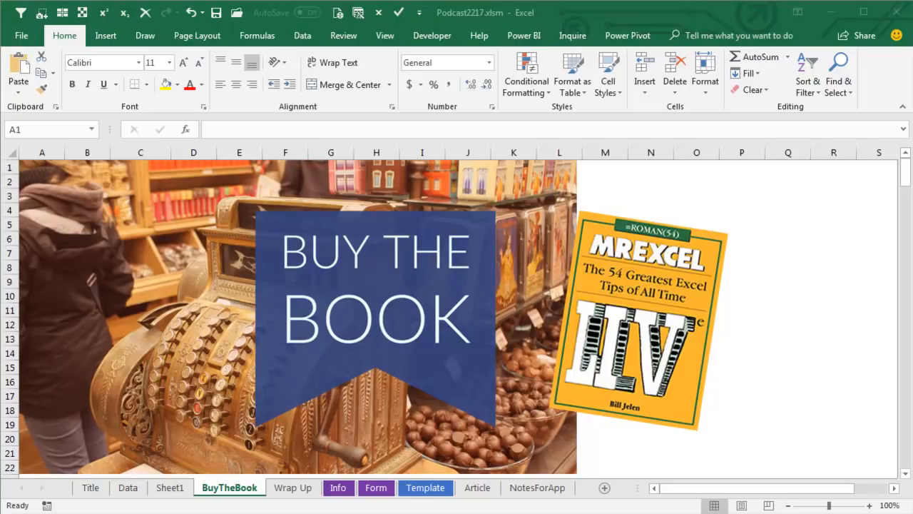
{"action": "mouse_move", "coordinate": [736, 323]}
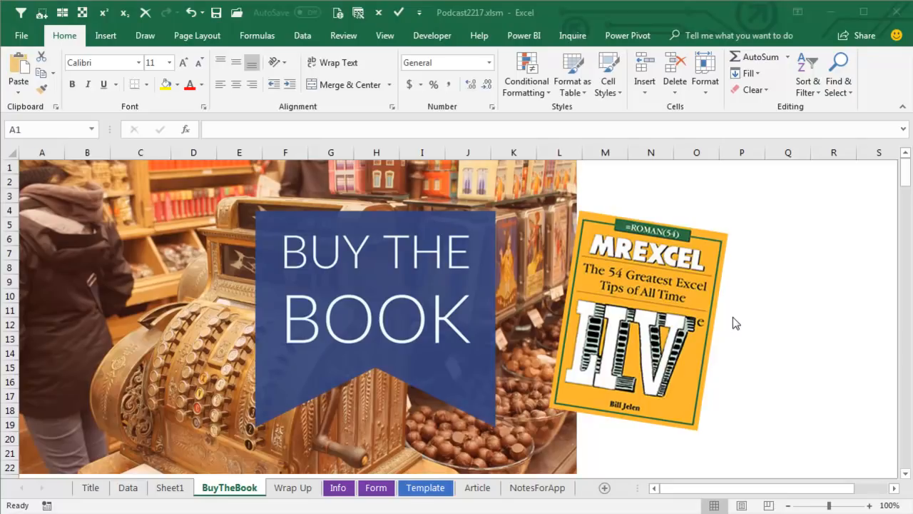
{"action": "mouse_move", "coordinate": [739, 308]}
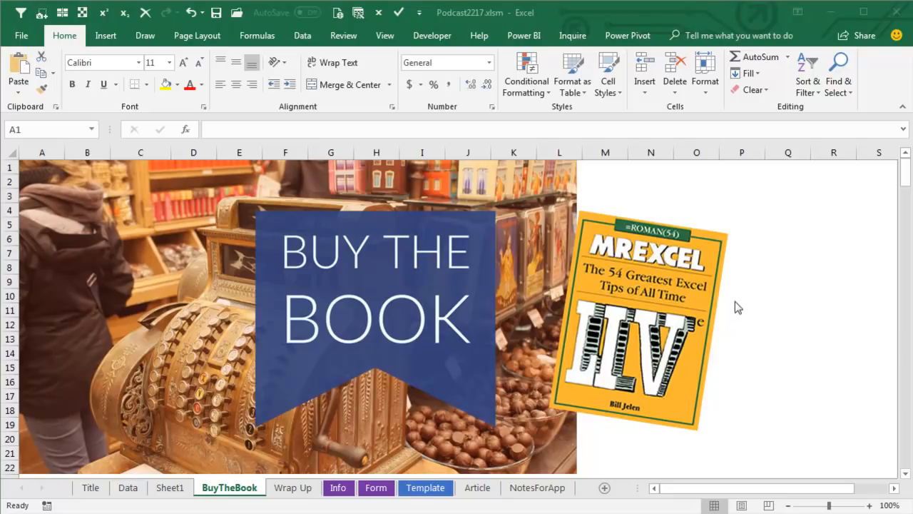
{"action": "mouse_move", "coordinate": [742, 348]}
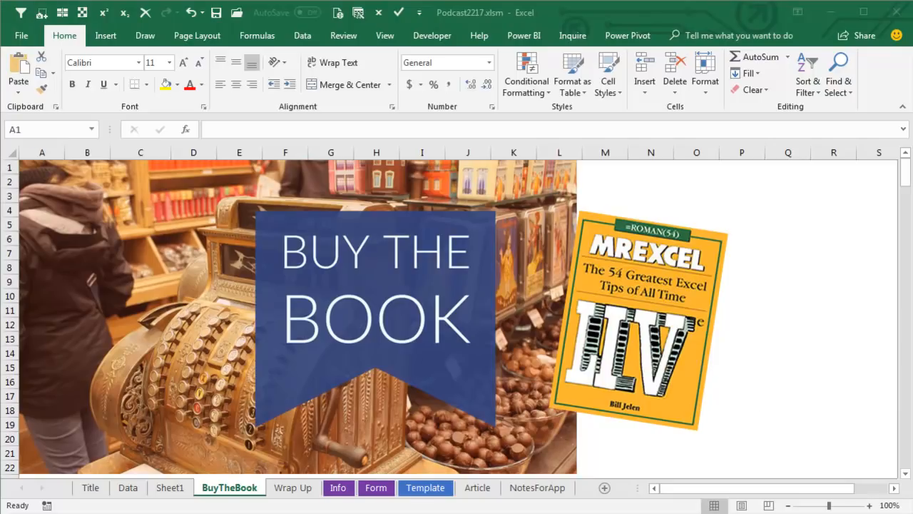
Step: Switch to the Wrap Up sheet of episode topics
{"action": "left_click", "coordinate": [293, 488]}
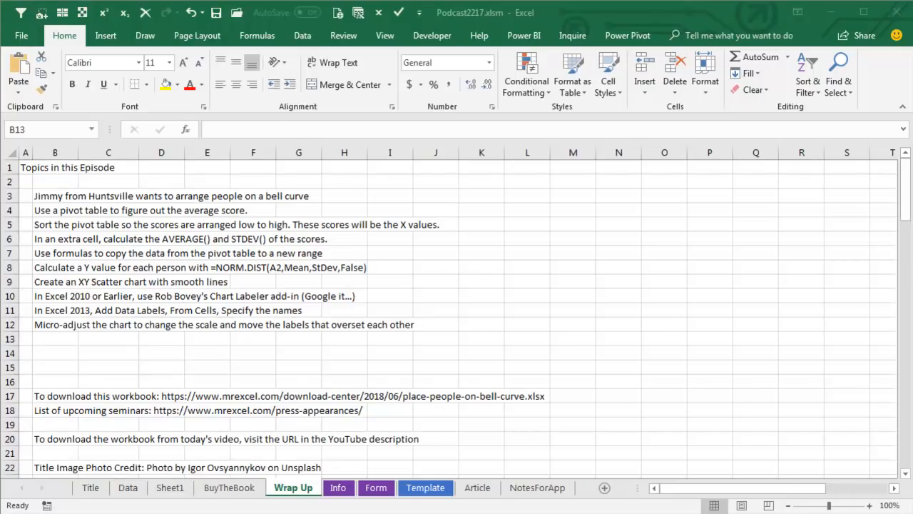
{"action": "mouse_move", "coordinate": [645, 314]}
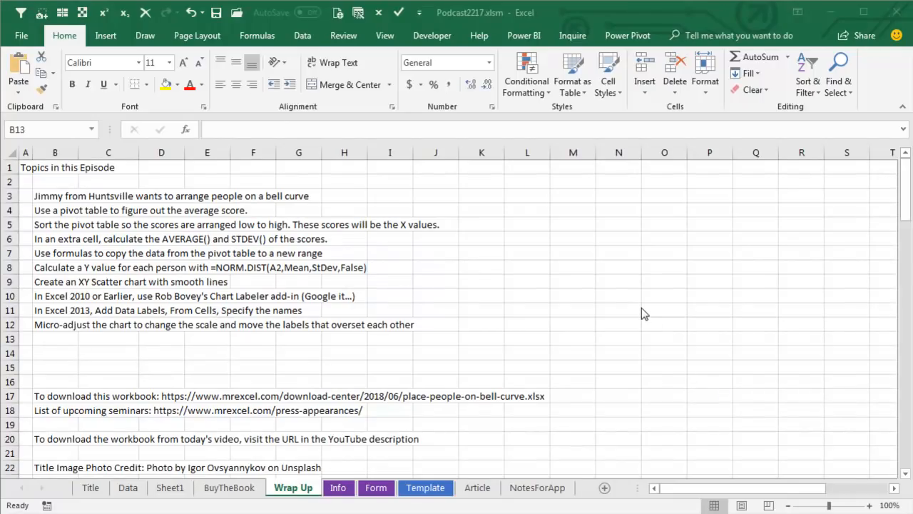
{"action": "mouse_move", "coordinate": [622, 297]}
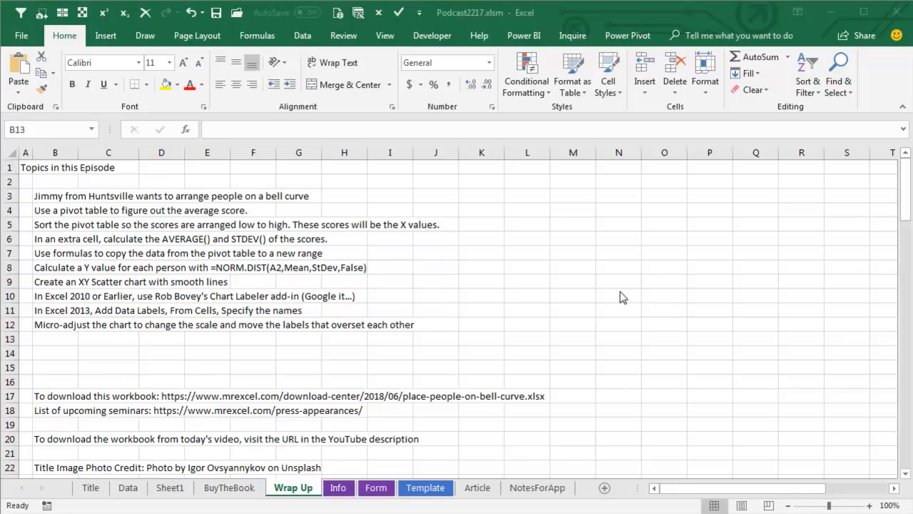
{"action": "mouse_move", "coordinate": [254, 208]}
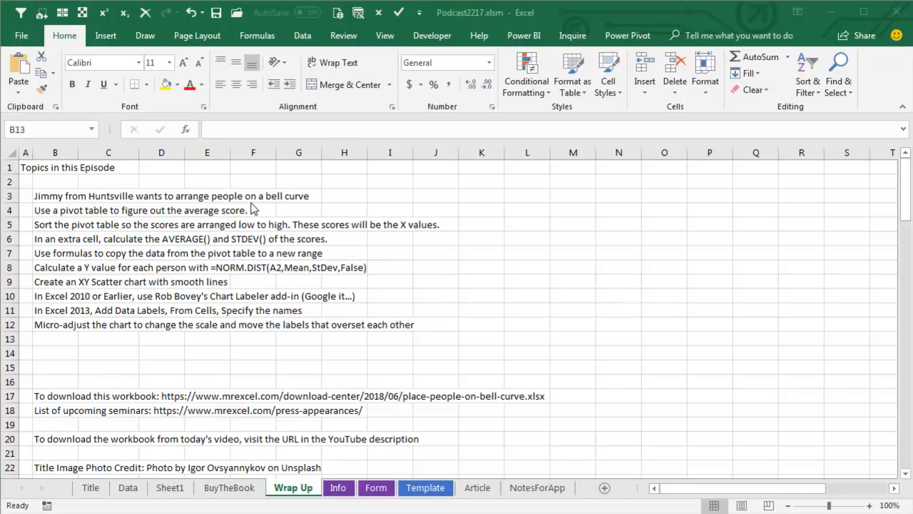
{"action": "mouse_move", "coordinate": [245, 234]}
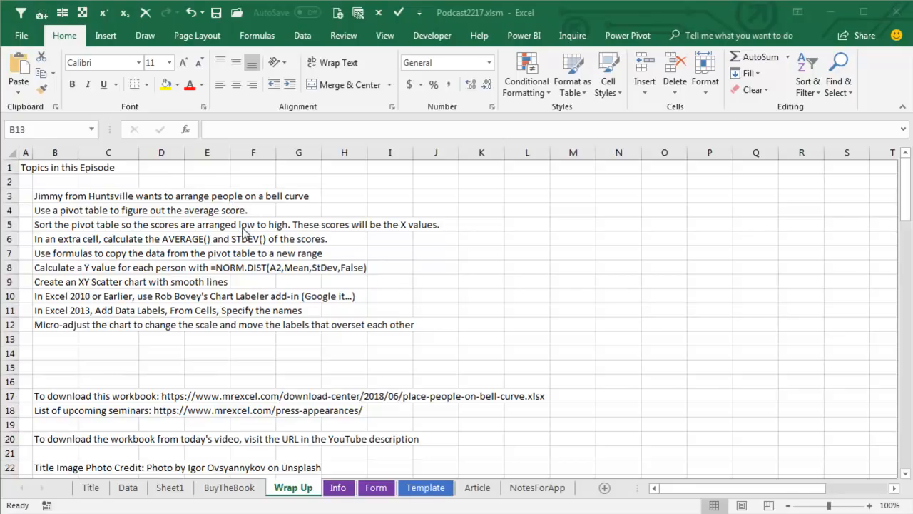
{"action": "mouse_move", "coordinate": [288, 234]}
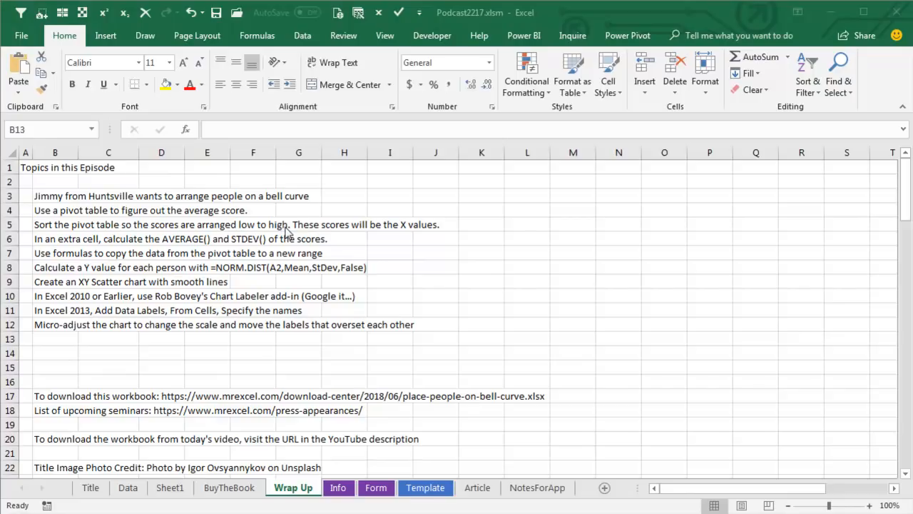
{"action": "mouse_move", "coordinate": [388, 231]}
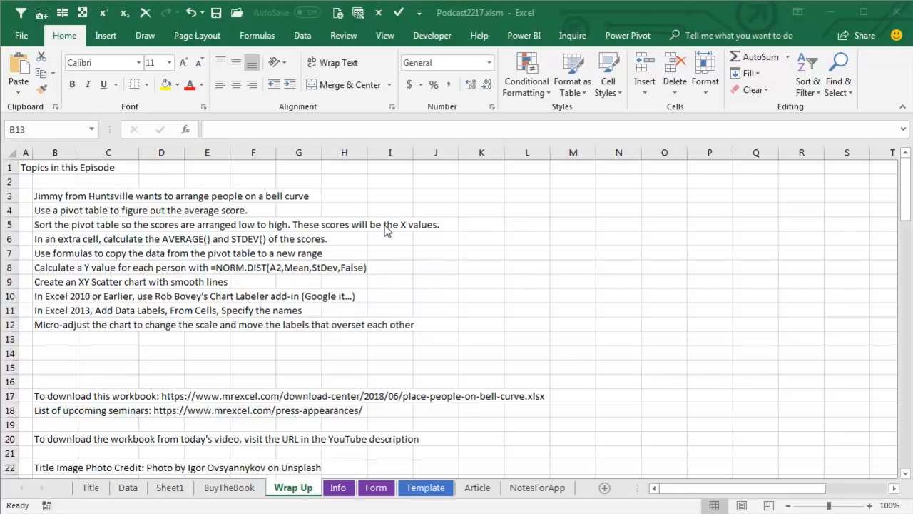
{"action": "mouse_move", "coordinate": [200, 246]}
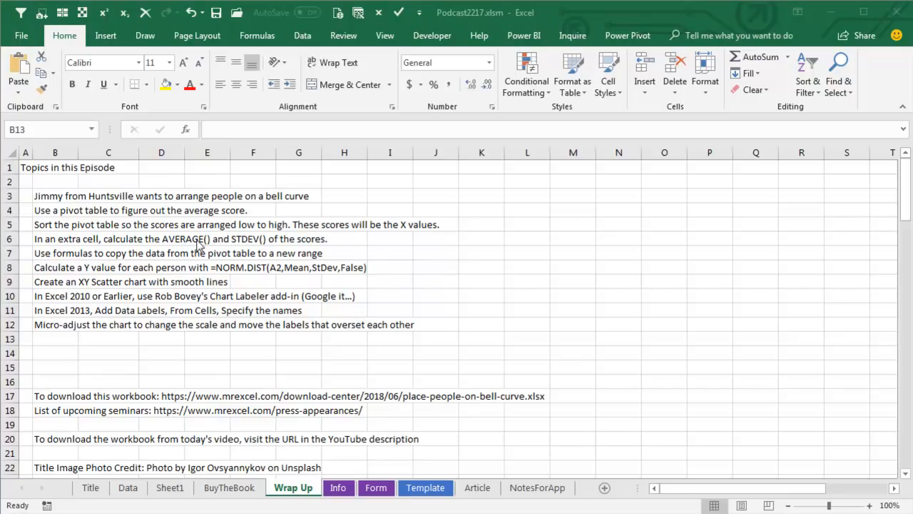
{"action": "mouse_move", "coordinate": [374, 231]}
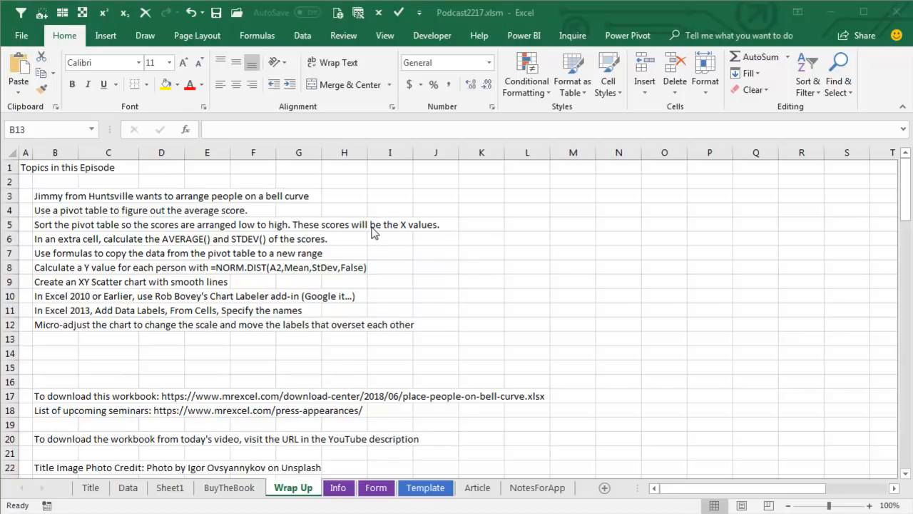
{"action": "mouse_move", "coordinate": [157, 259]}
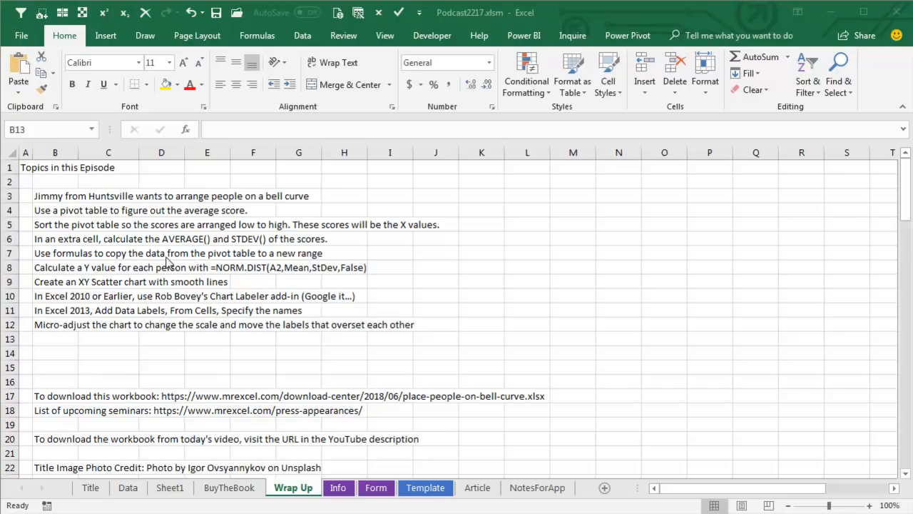
{"action": "mouse_move", "coordinate": [346, 258]}
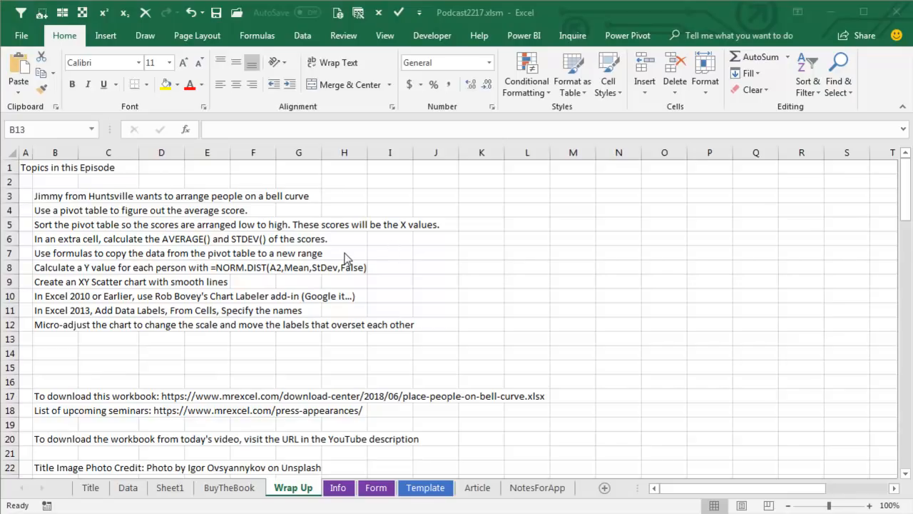
{"action": "mouse_move", "coordinate": [163, 274]}
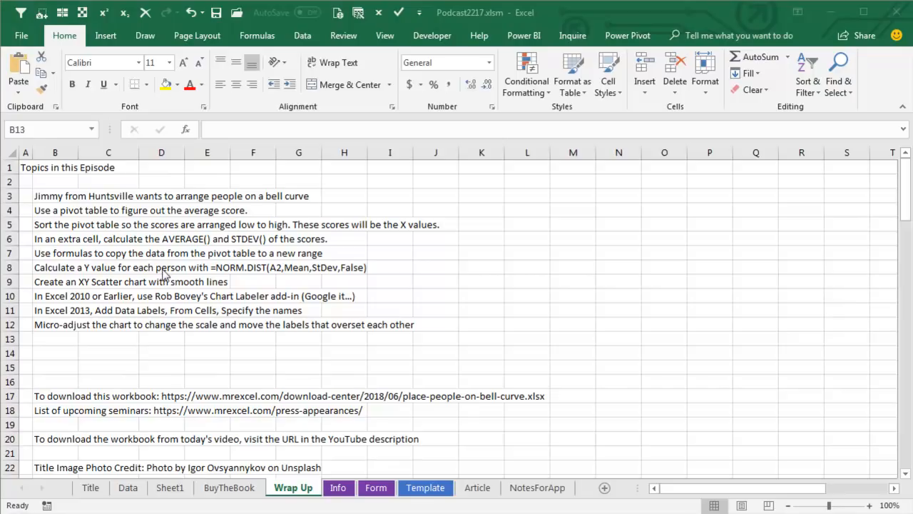
{"action": "mouse_move", "coordinate": [277, 280]}
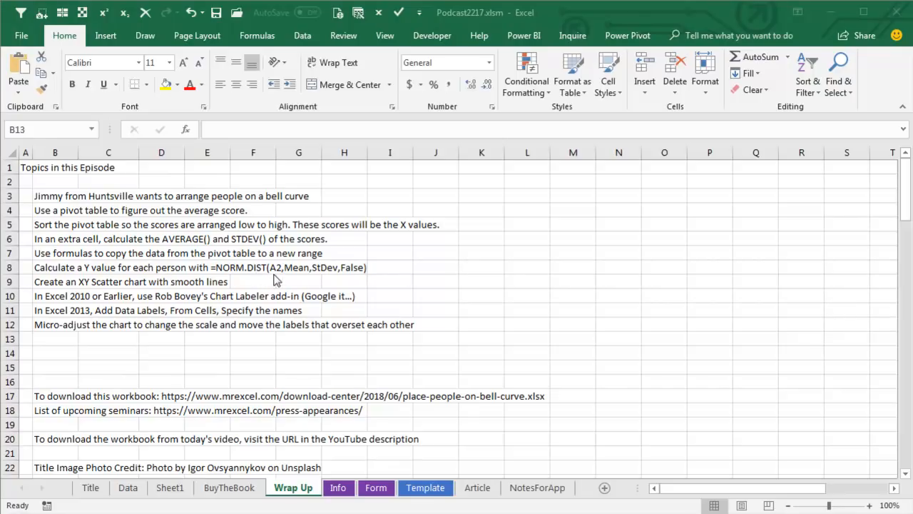
{"action": "mouse_move", "coordinate": [299, 278]}
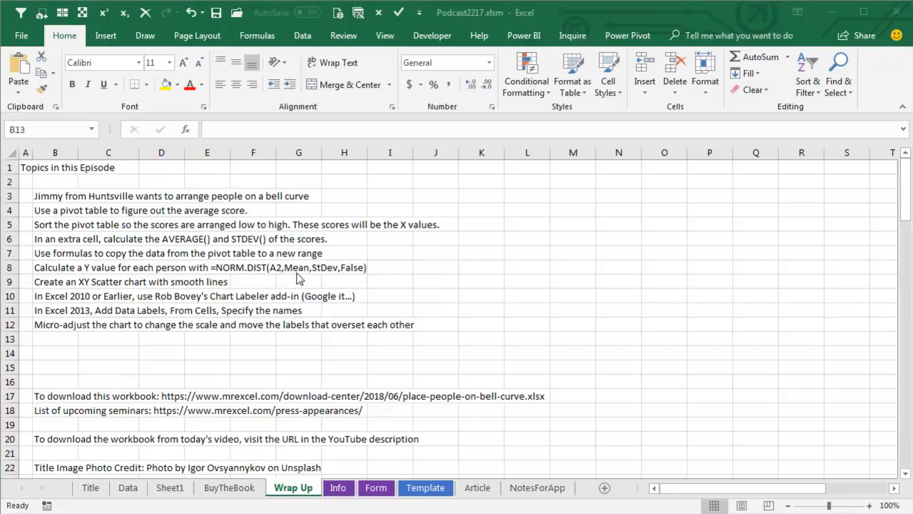
{"action": "mouse_move", "coordinate": [360, 276]}
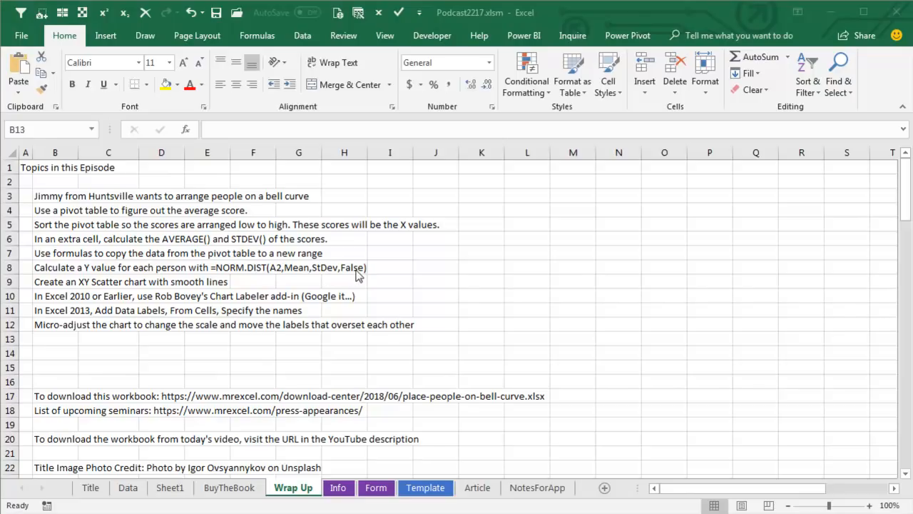
{"action": "mouse_move", "coordinate": [205, 288]}
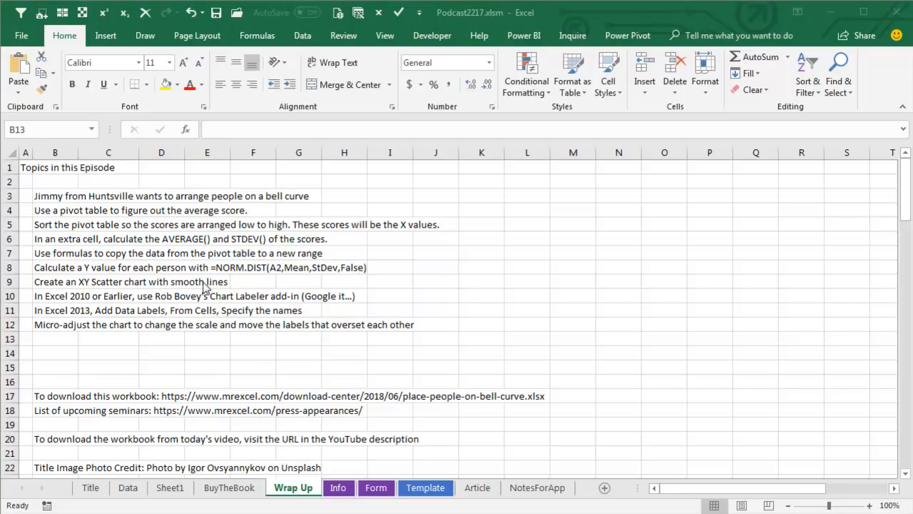
{"action": "mouse_move", "coordinate": [423, 291]}
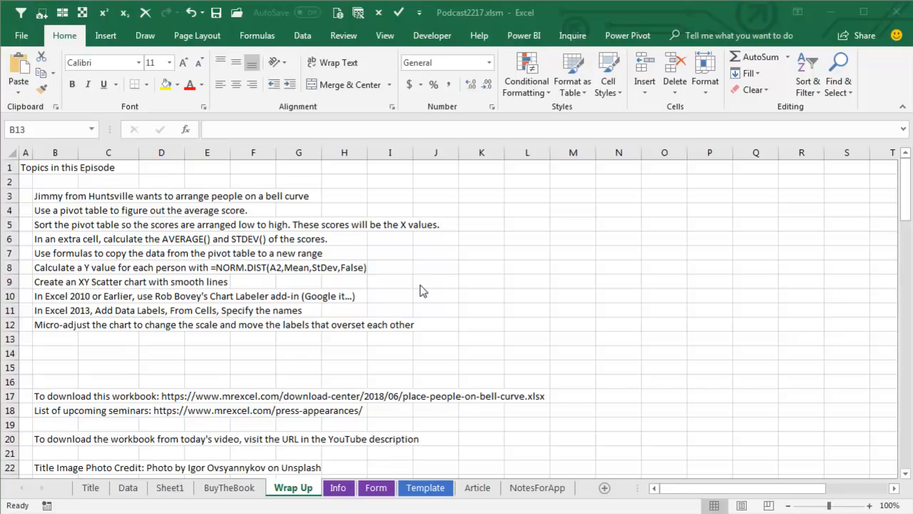
{"action": "mouse_move", "coordinate": [262, 303]}
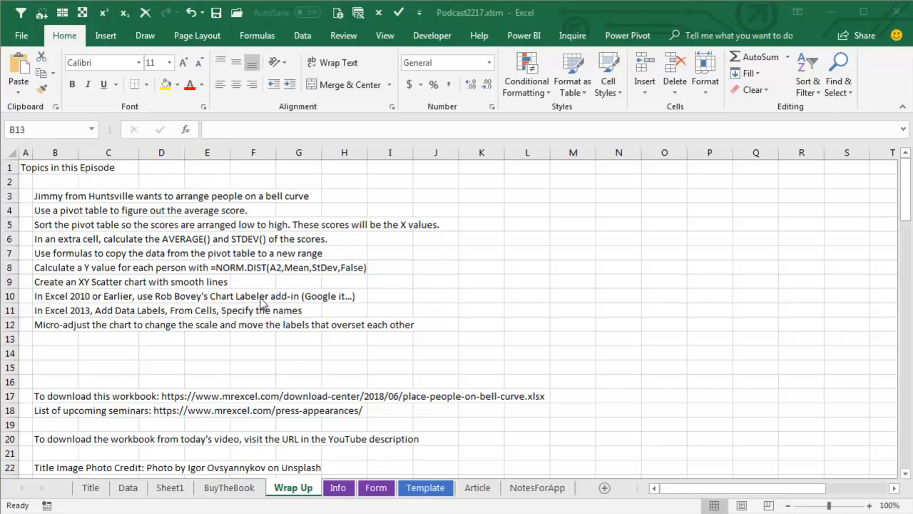
{"action": "mouse_move", "coordinate": [360, 299]}
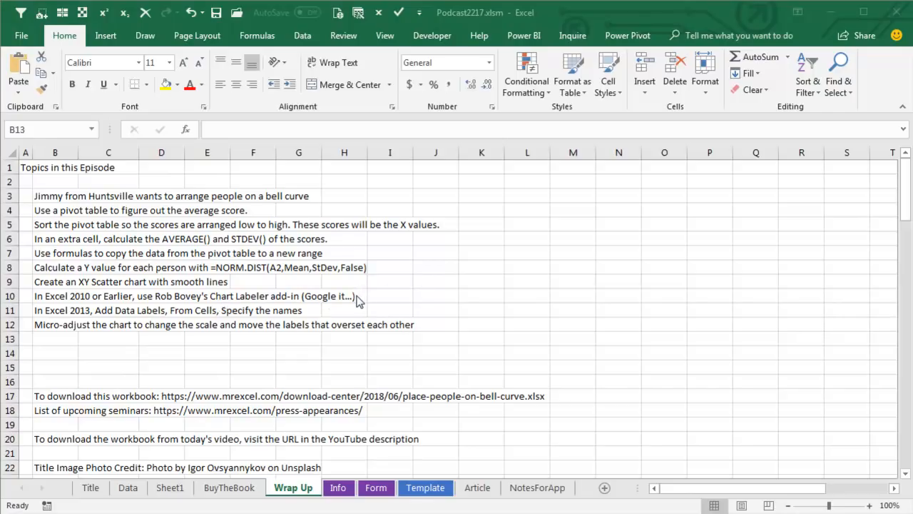
{"action": "mouse_move", "coordinate": [362, 300]}
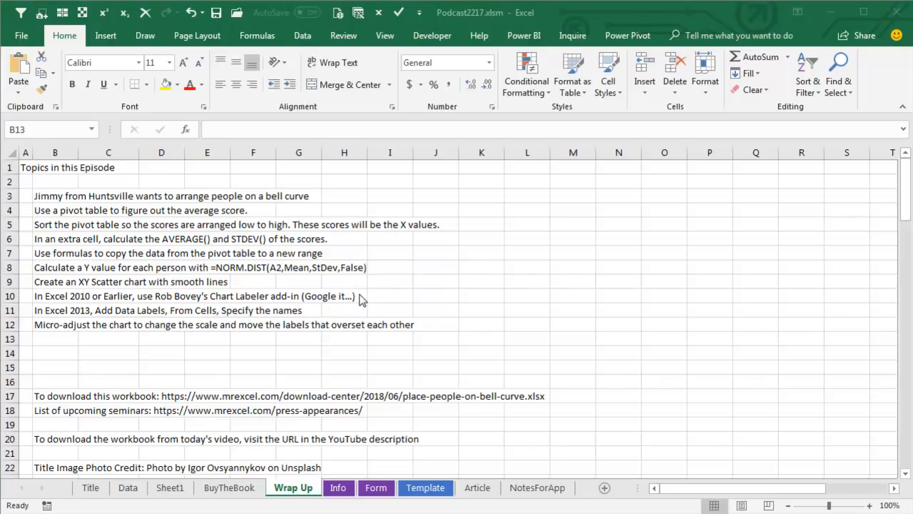
{"action": "mouse_move", "coordinate": [91, 322]}
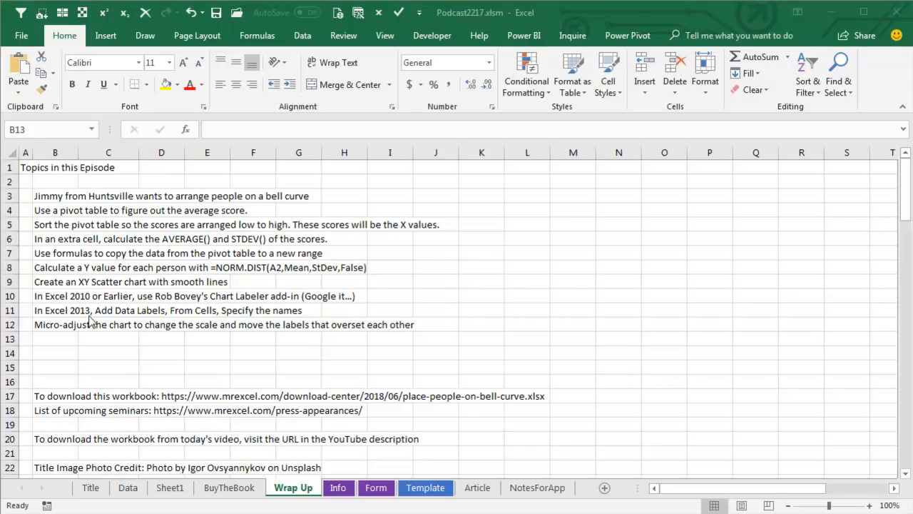
{"action": "mouse_move", "coordinate": [182, 320]}
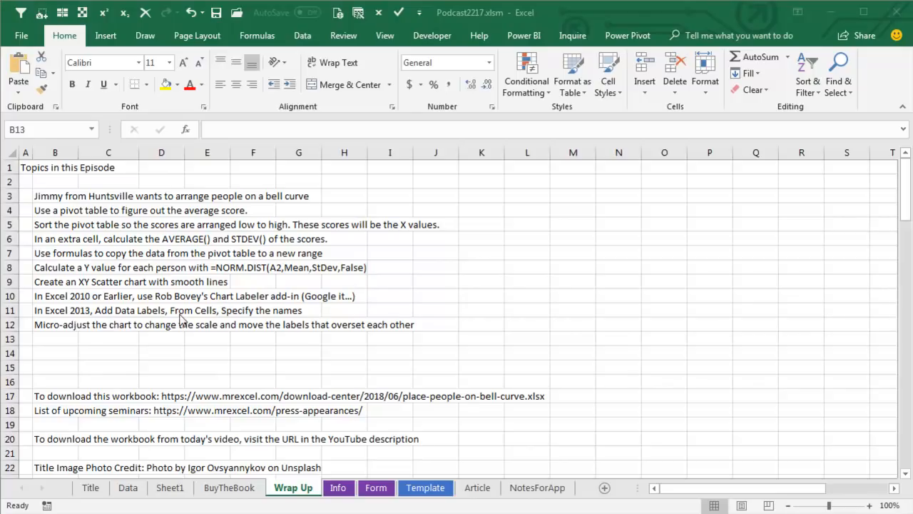
{"action": "mouse_move", "coordinate": [231, 330]}
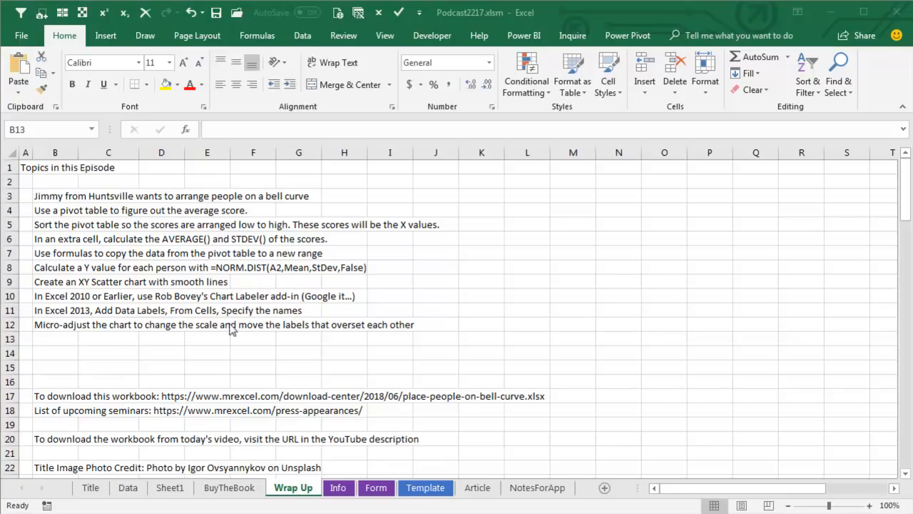
{"action": "mouse_move", "coordinate": [184, 337]}
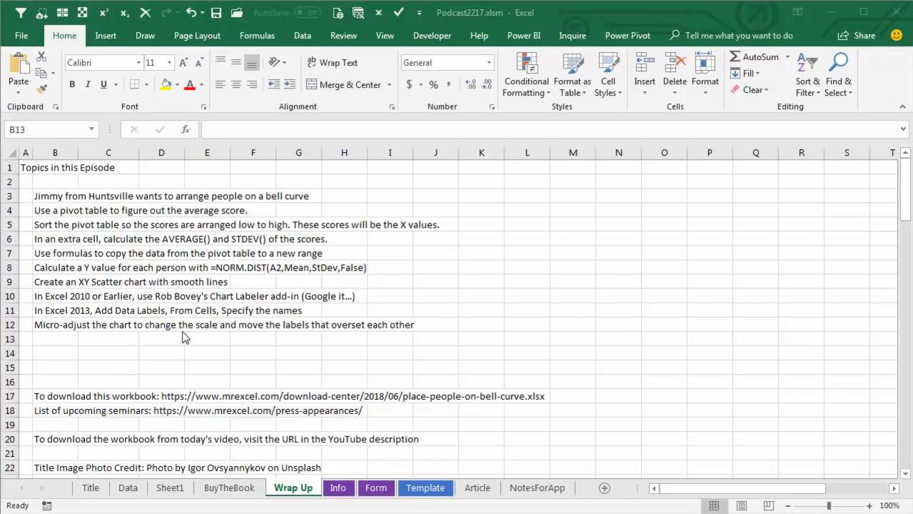
{"action": "mouse_move", "coordinate": [280, 337]}
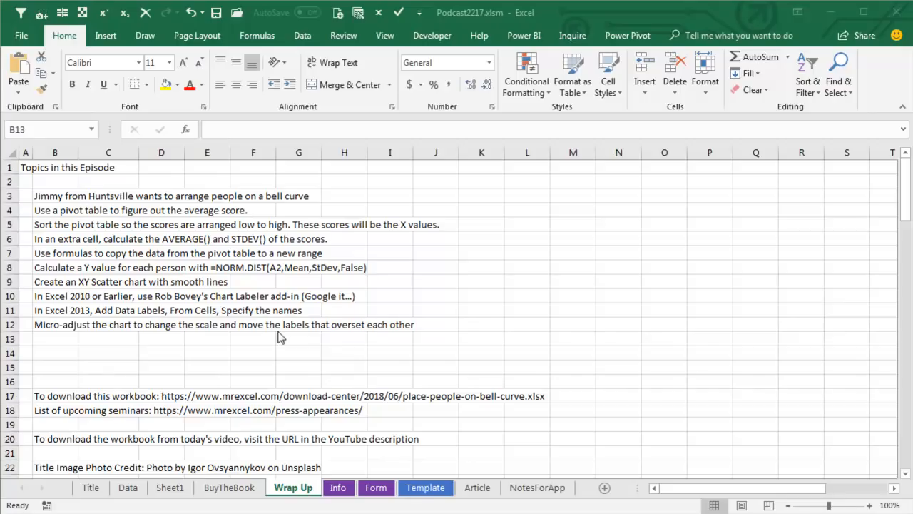
{"action": "mouse_move", "coordinate": [327, 337]}
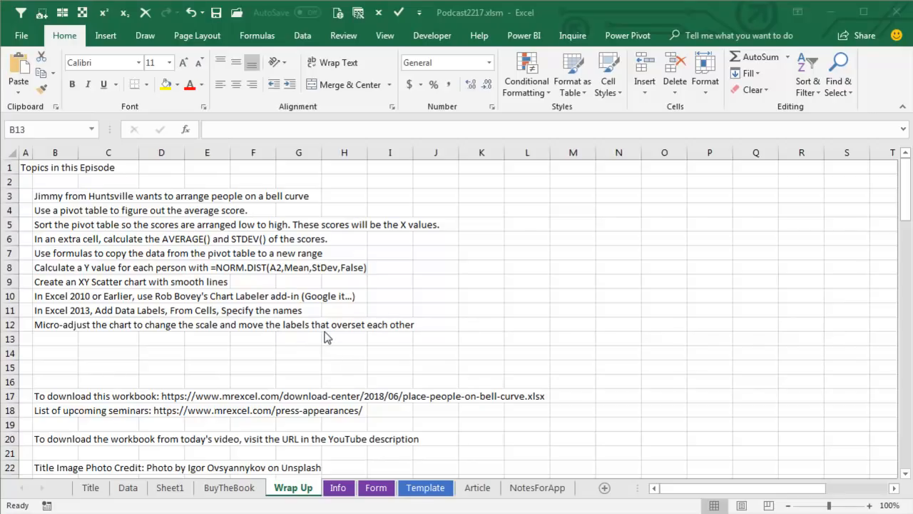